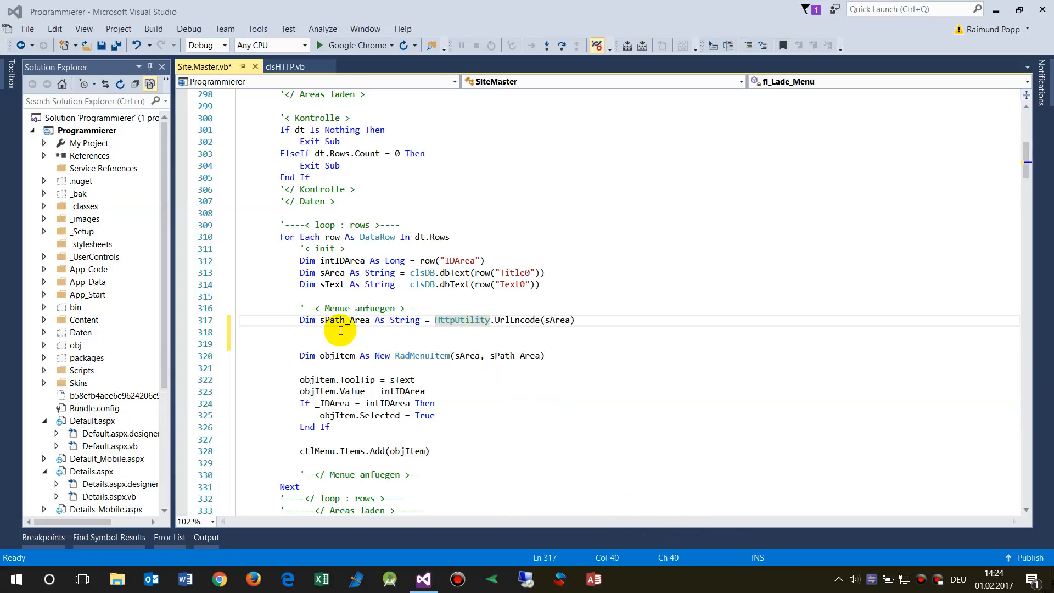
mouse_move(131, 373)
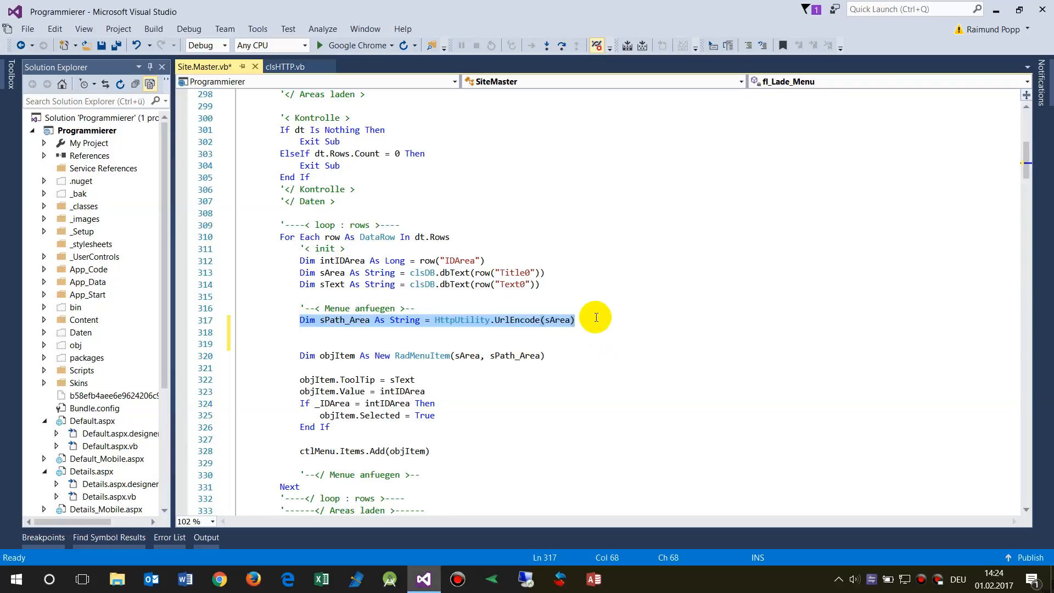
mouse_move(303, 319)
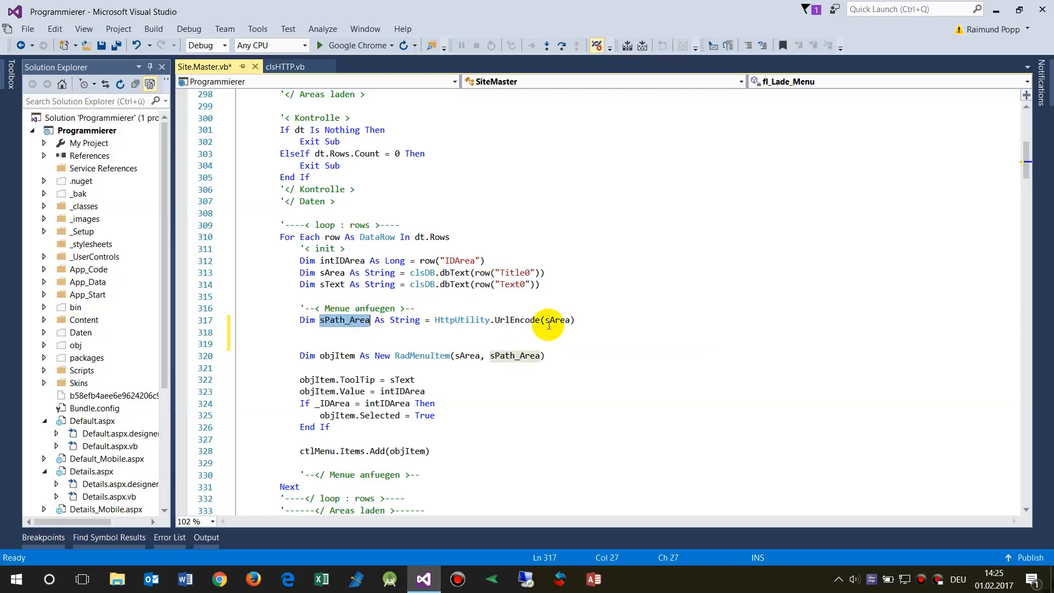
mouse_move(553, 319)
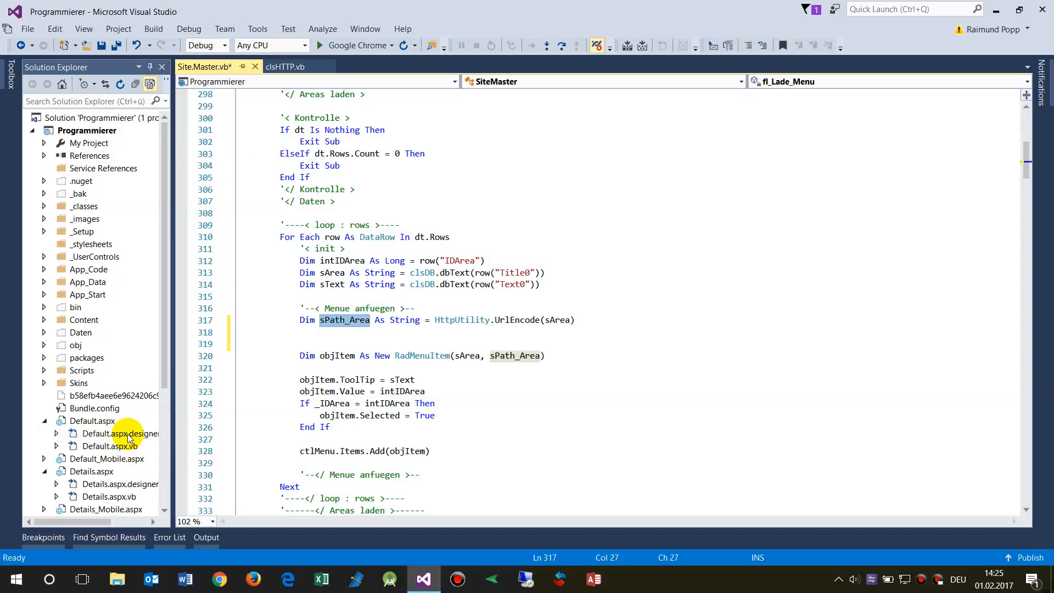
mouse_move(136, 412)
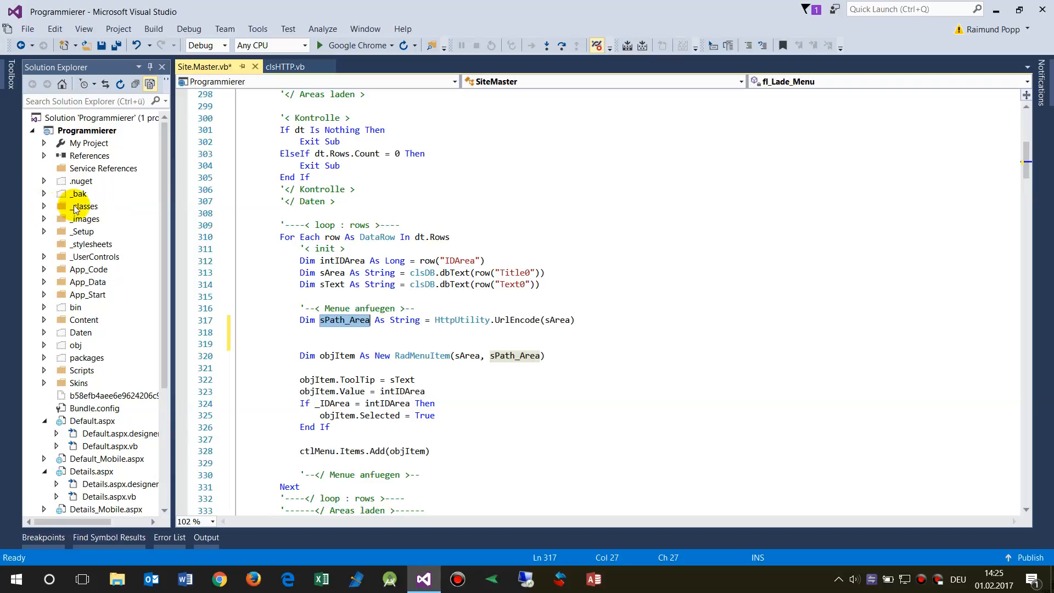
Add a new Visual Basic class file clsEncode.vb to the _classes folder.
left_click(85, 206)
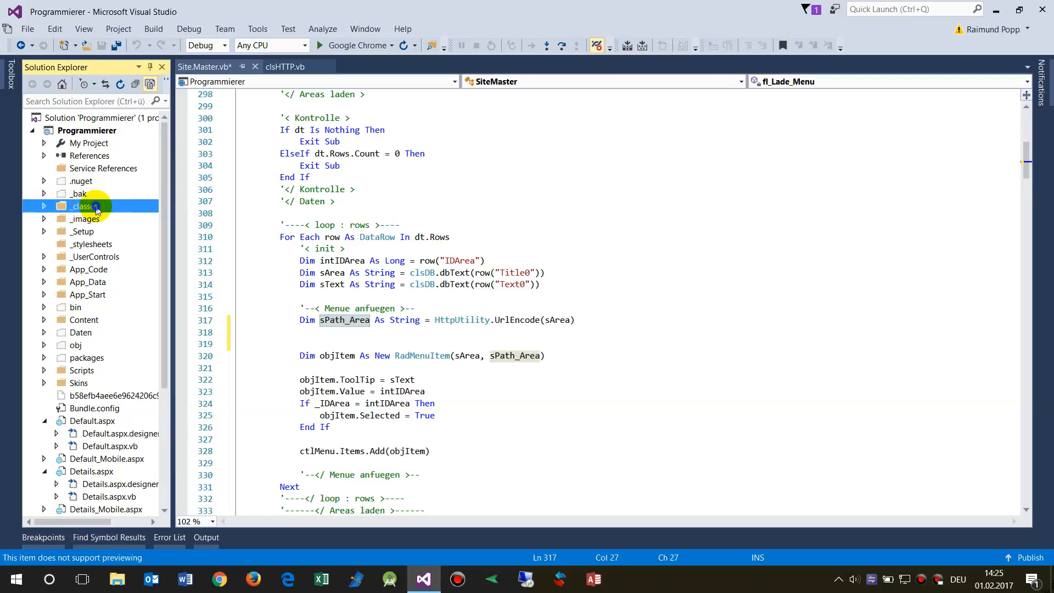
right_click(84, 206)
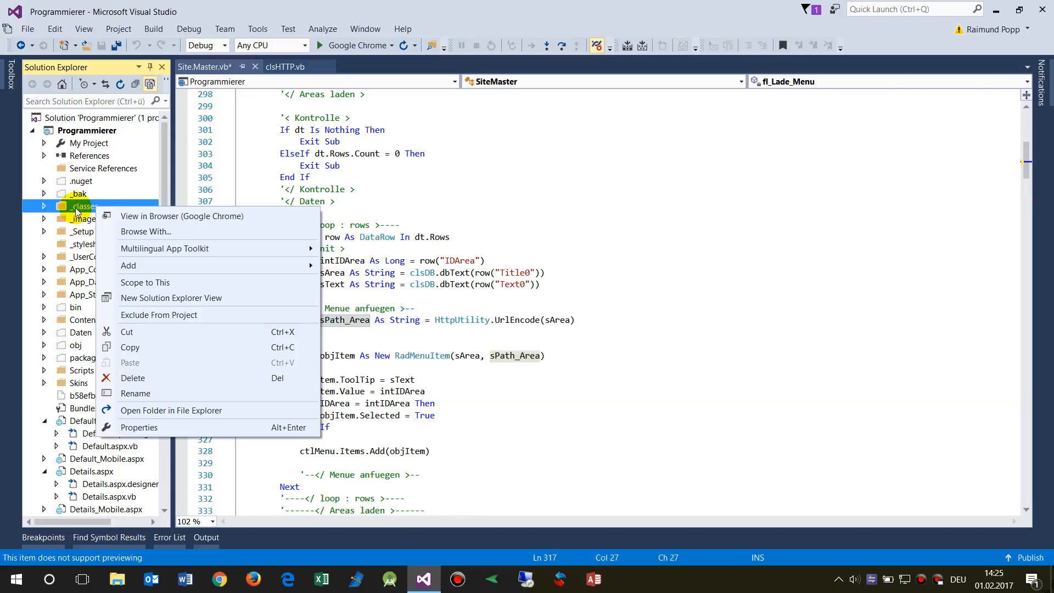
mouse_move(155, 264)
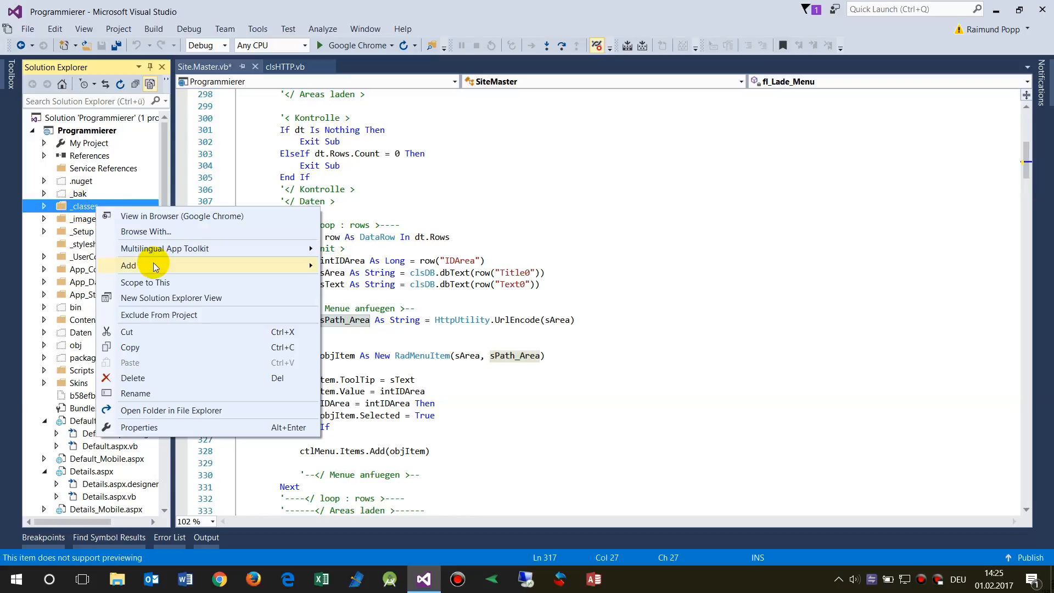
left_click(366, 283)
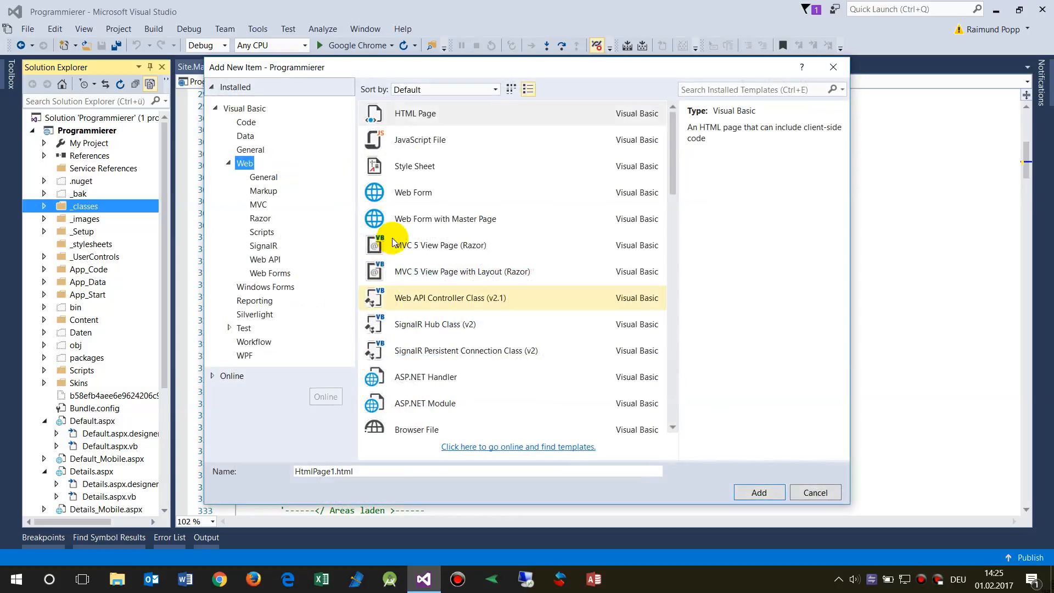
left_click(246, 122)
type("clsEncode.vb")
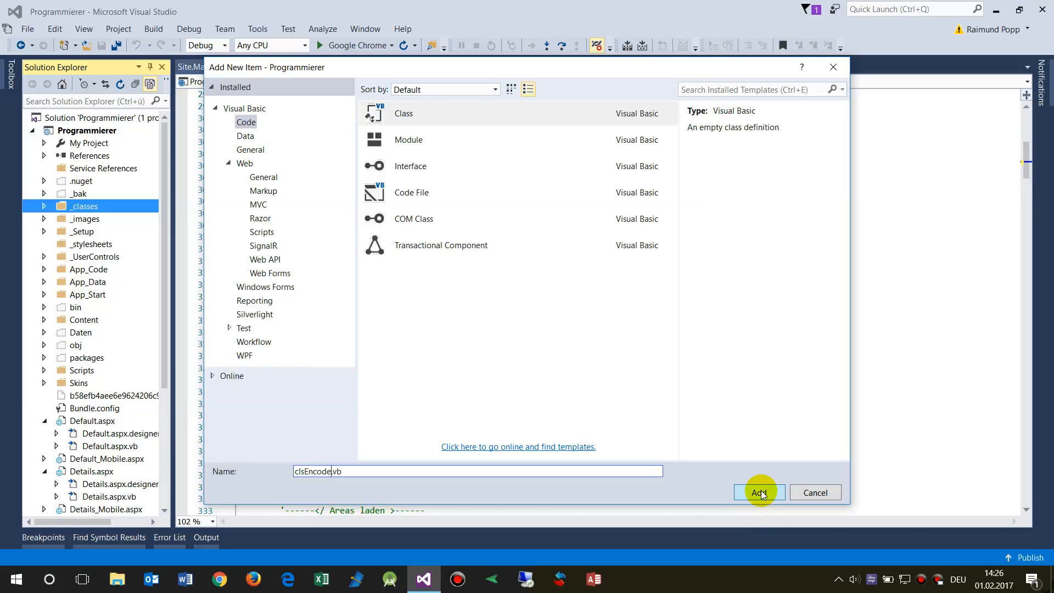
left_click(758, 492)
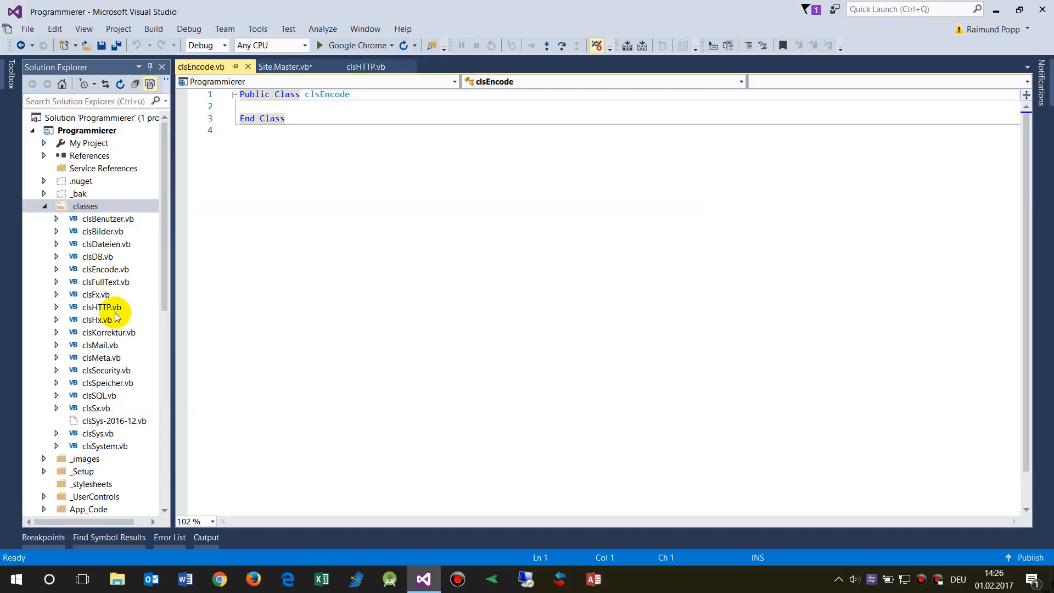
In Site.Master.vb write the call clsEncode.Encode(s... ahead of the old UrlEncode call.
left_click(105, 269)
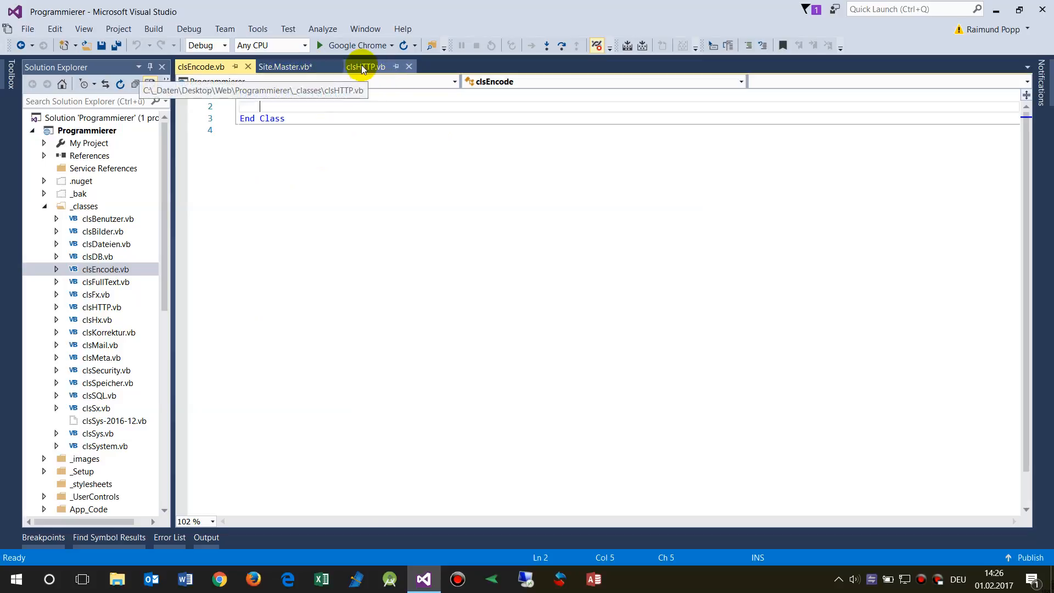
left_click(285, 67)
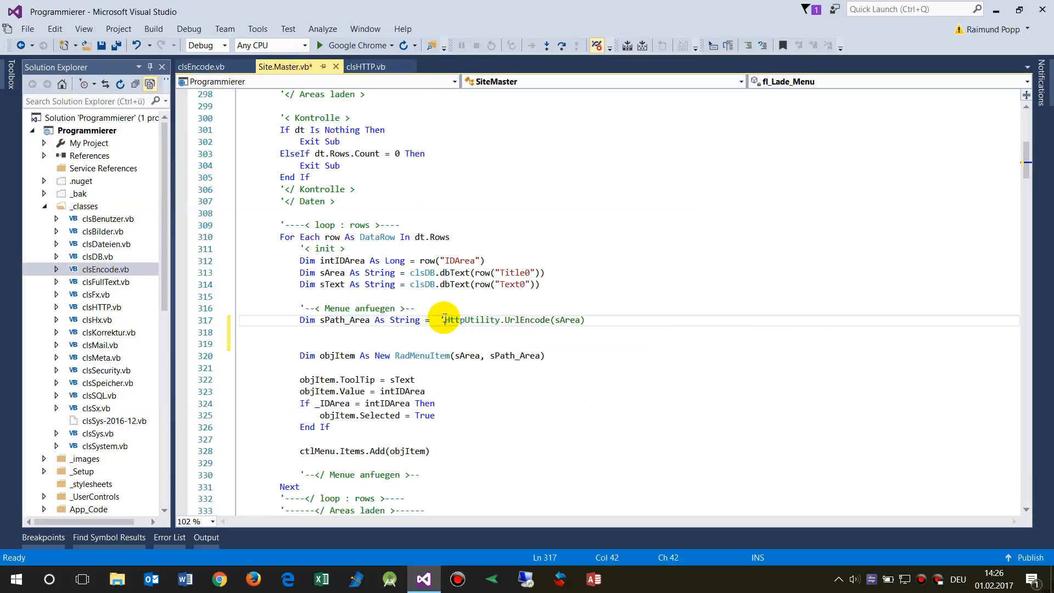
type("c")
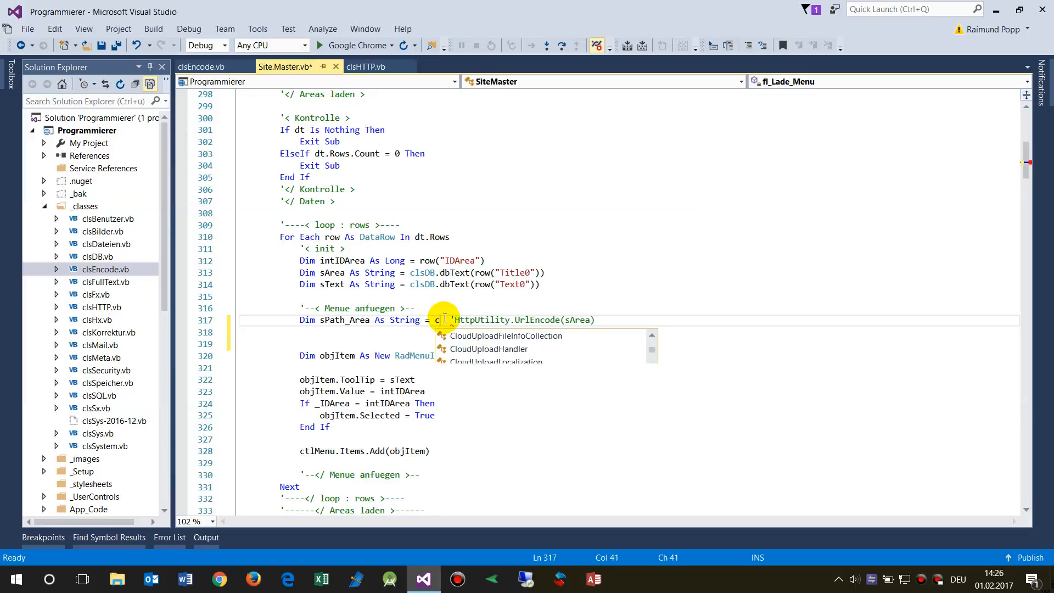
type("lsen")
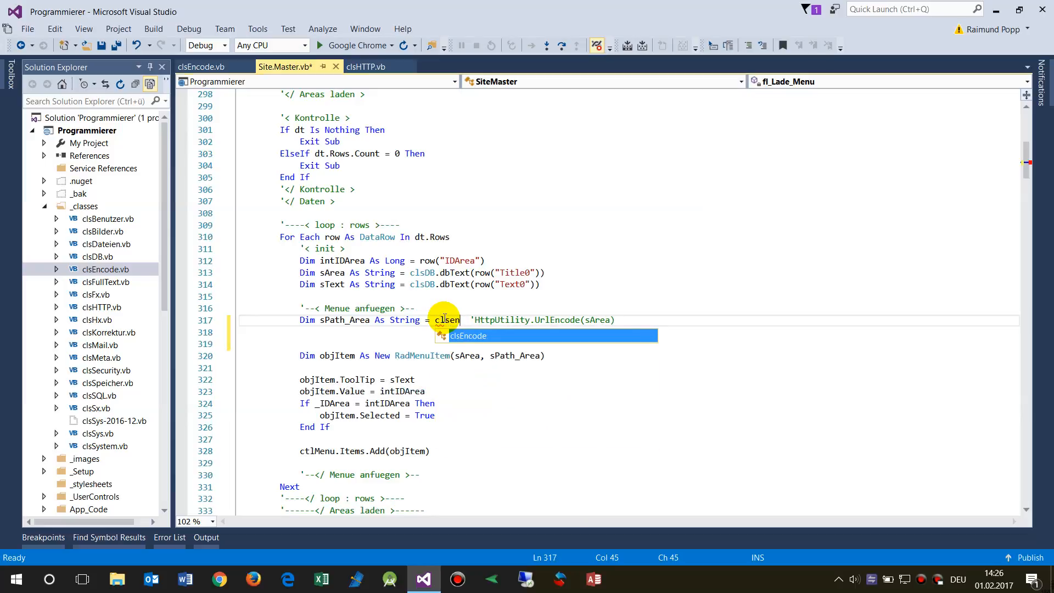
type(".")
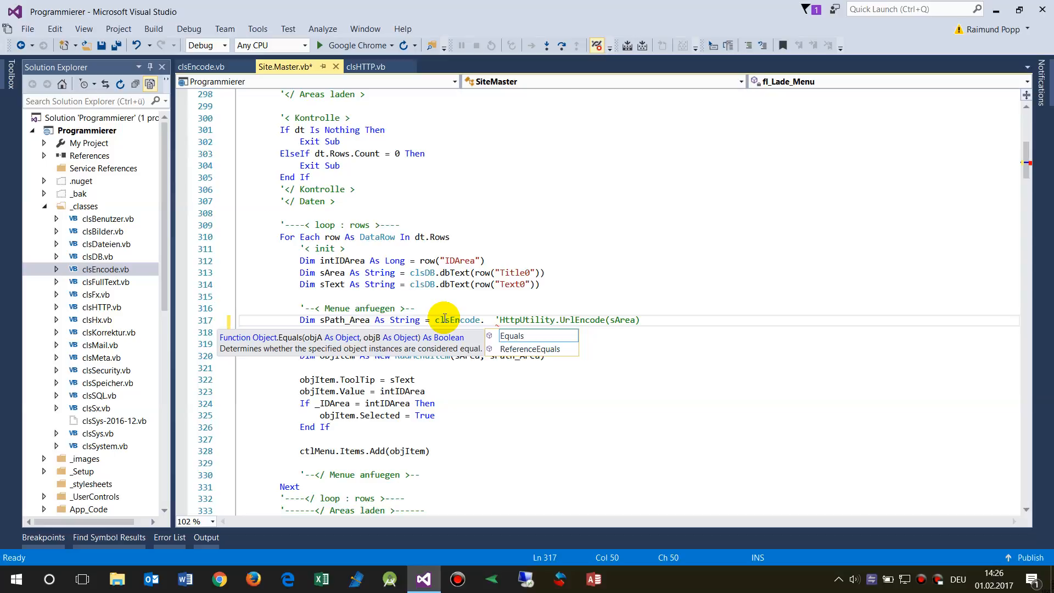
mouse_move(478, 330)
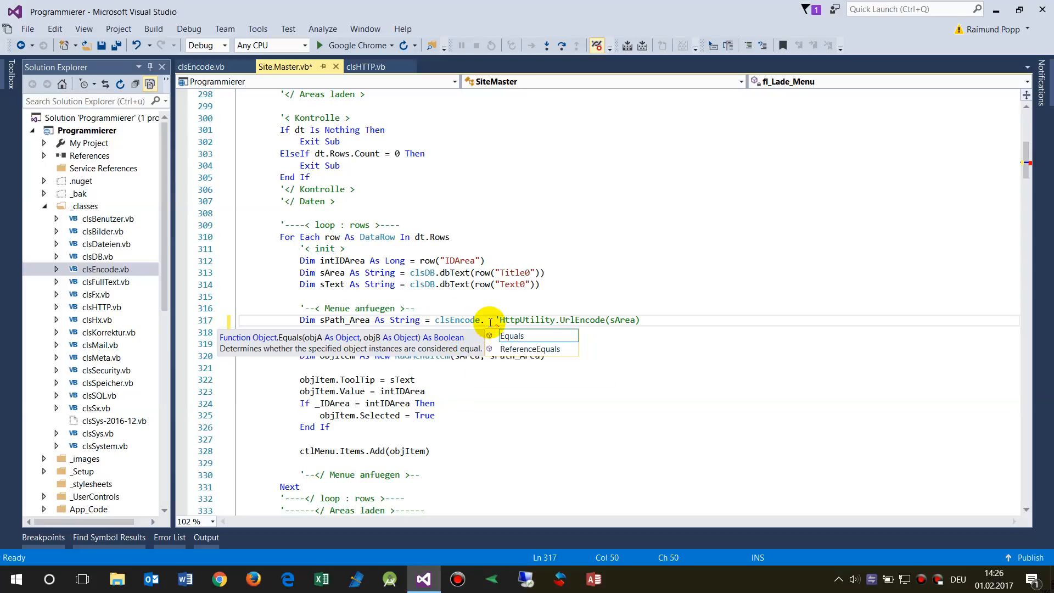
type("Encod")
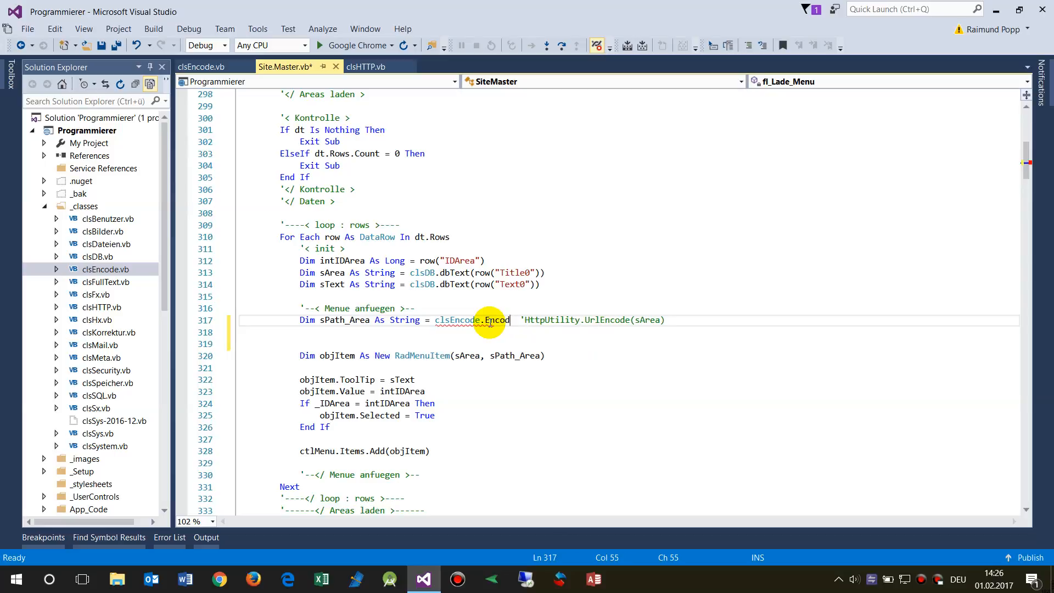
type("e(")
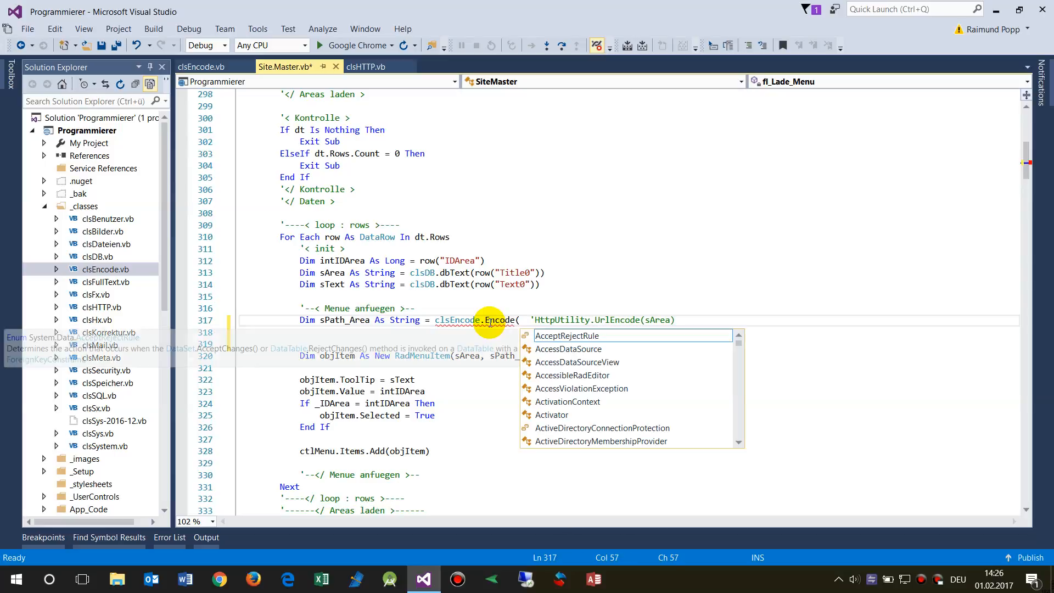
type("sArea")
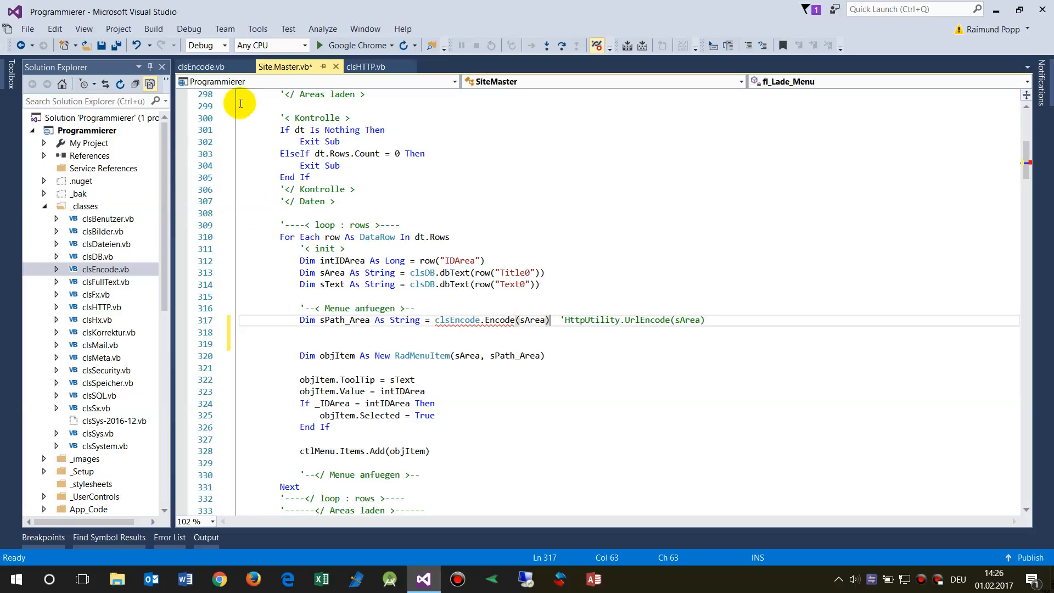
In clsEncode.vb declare Public Shared Function Encode( with its End Function.
left_click(200, 67)
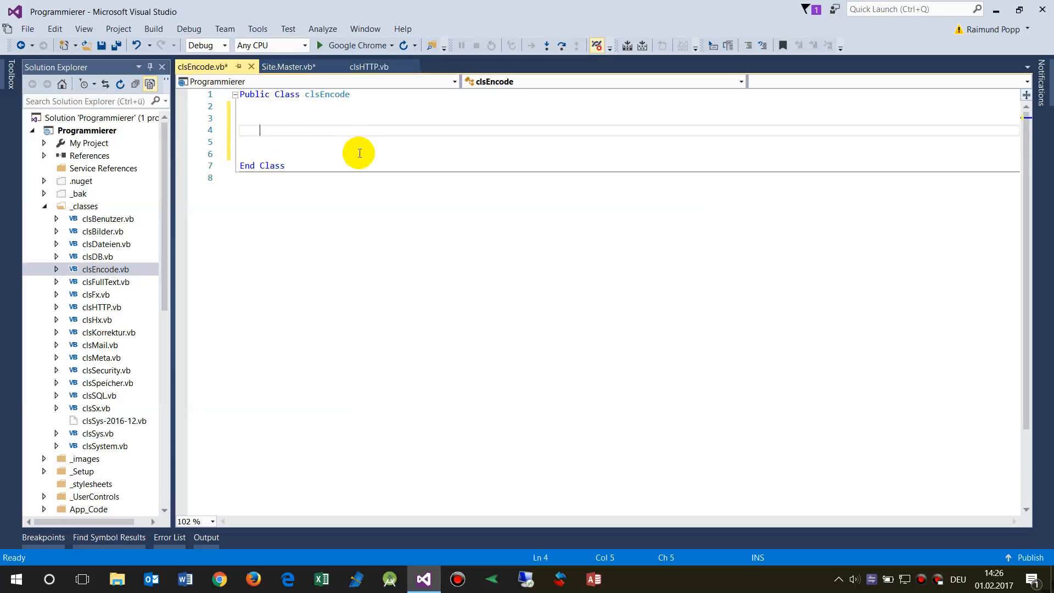
type("Public")
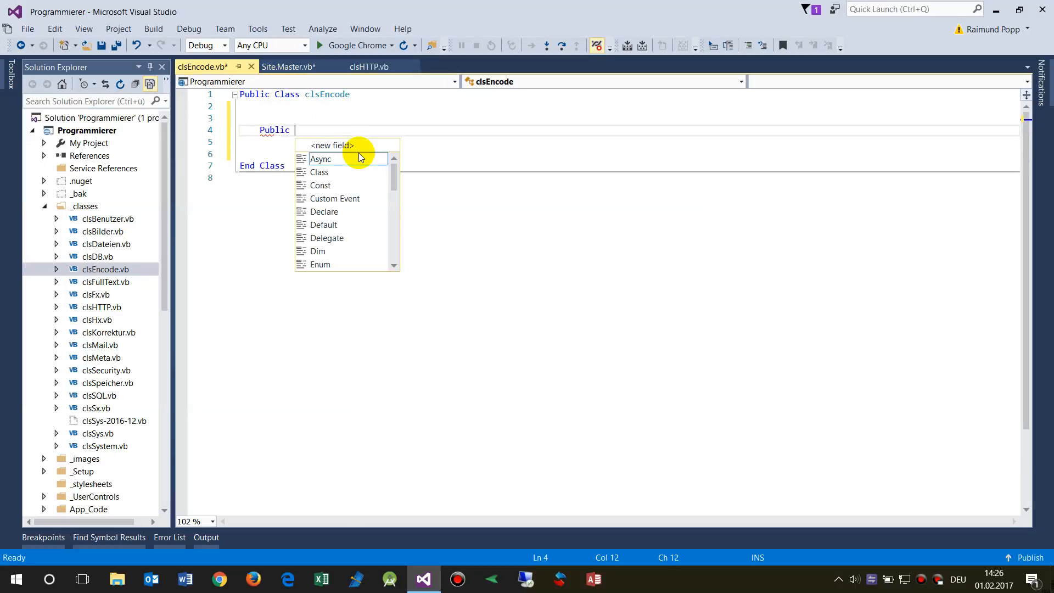
type("s")
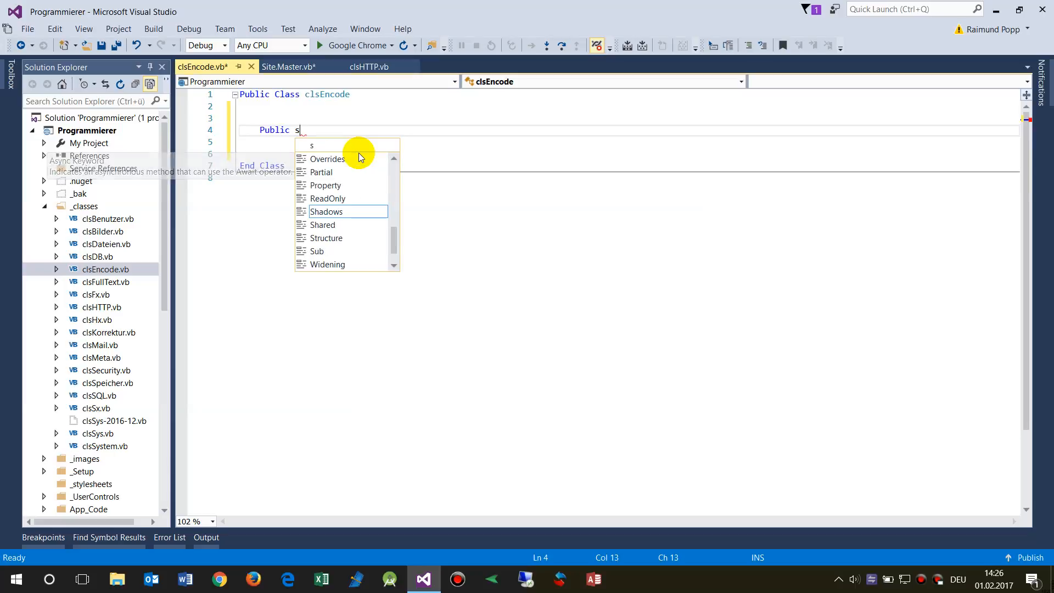
type("hared")
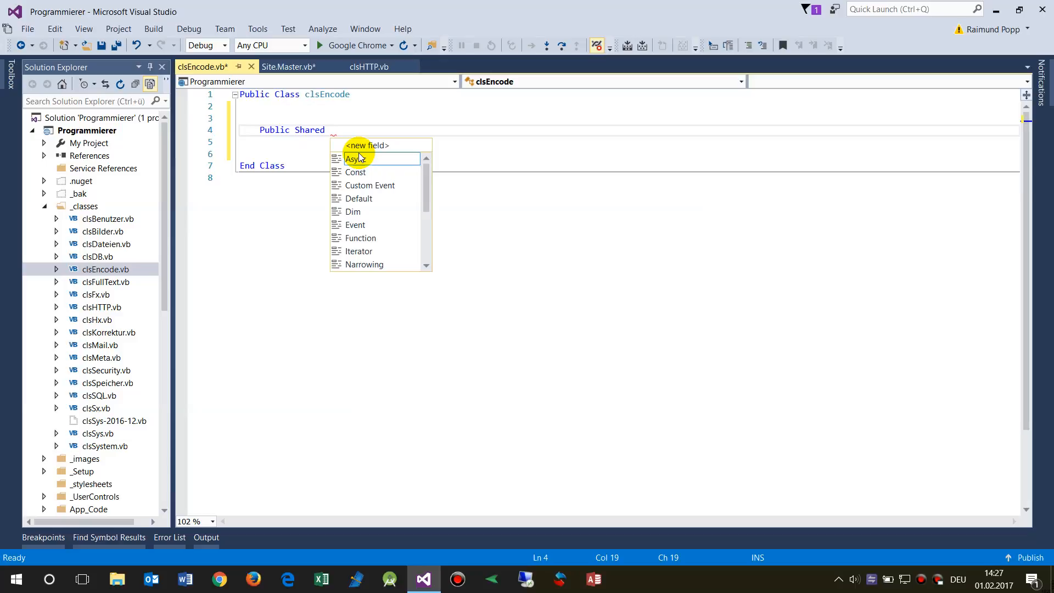
type("Func")
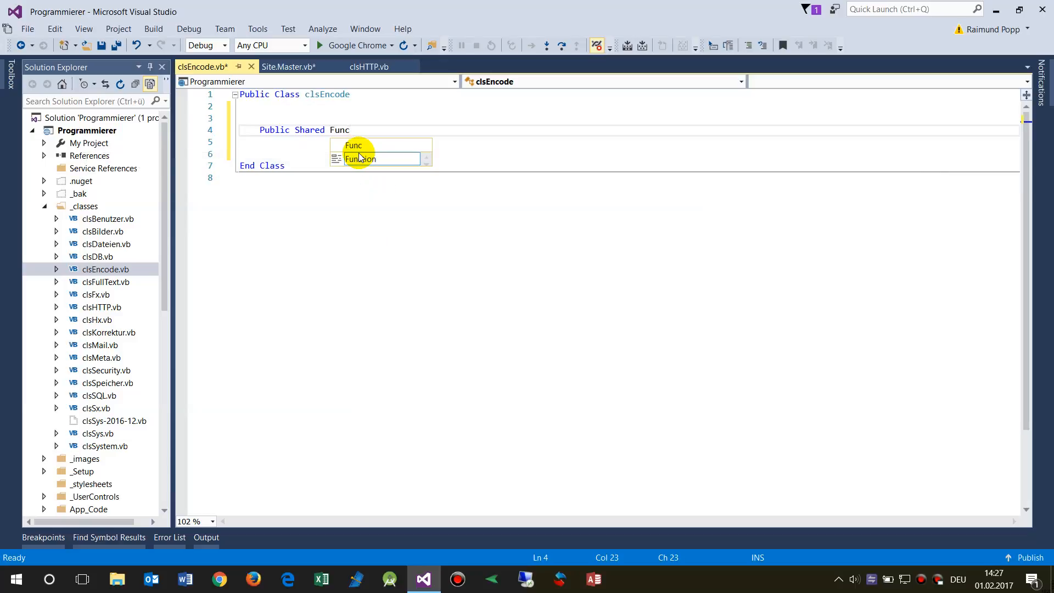
key("tab")
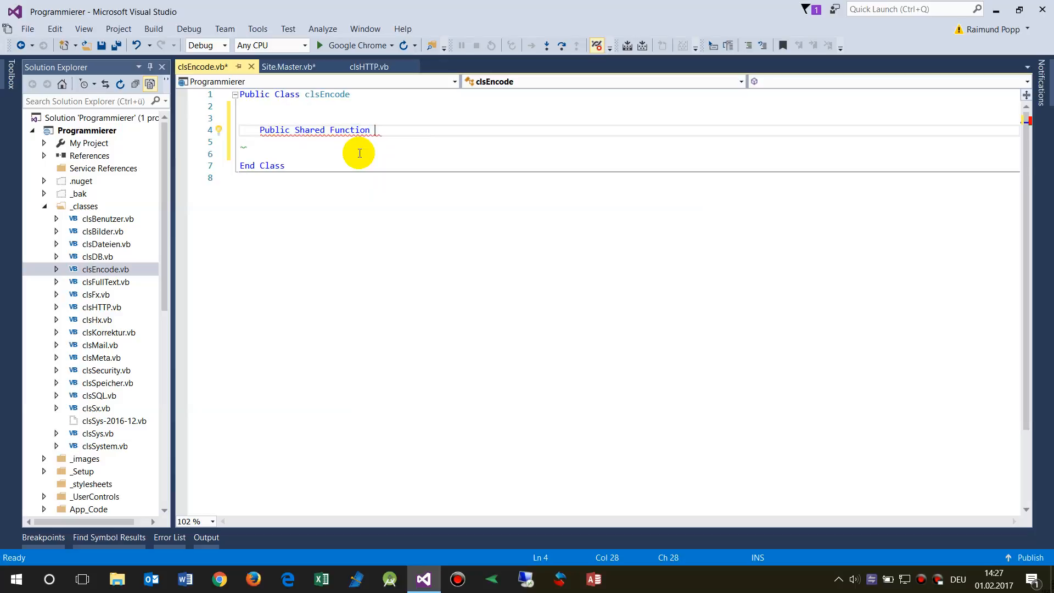
type("En")
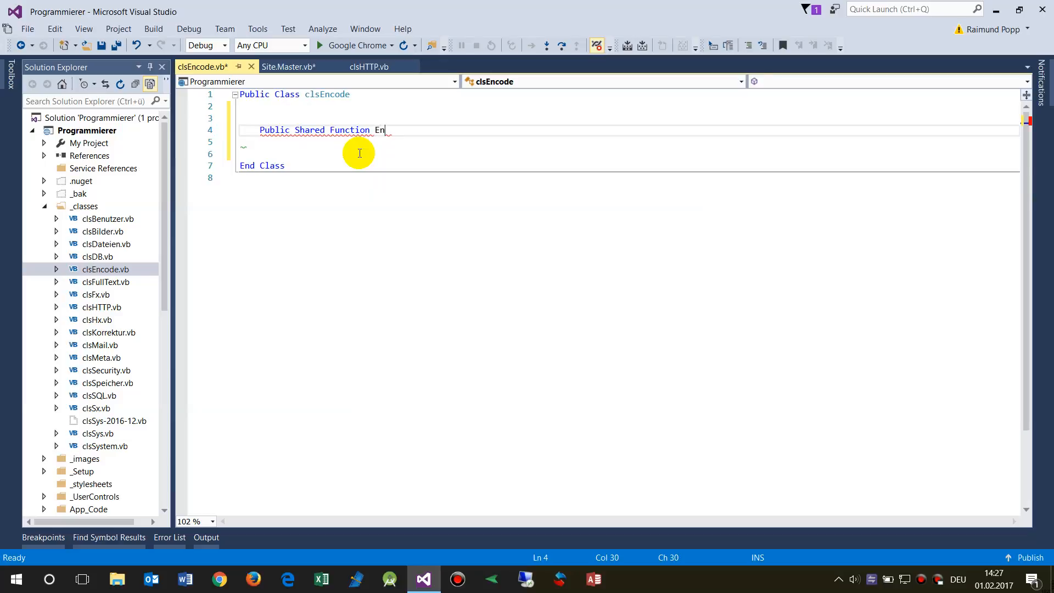
type("code(")
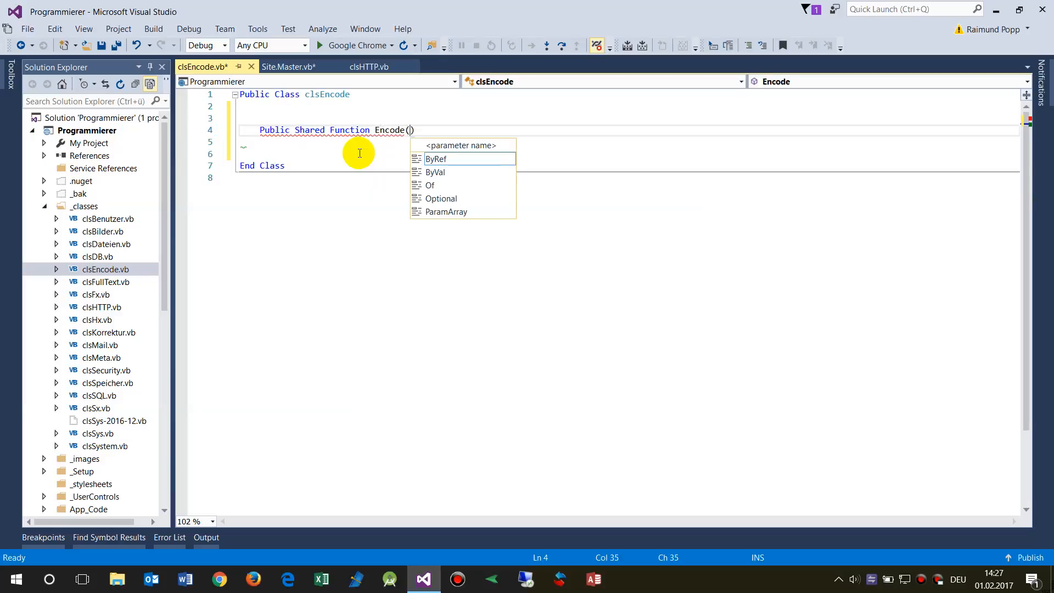
Give Encode a ByVal parameter named sToEncode from the IntelliSense list.
key("down")
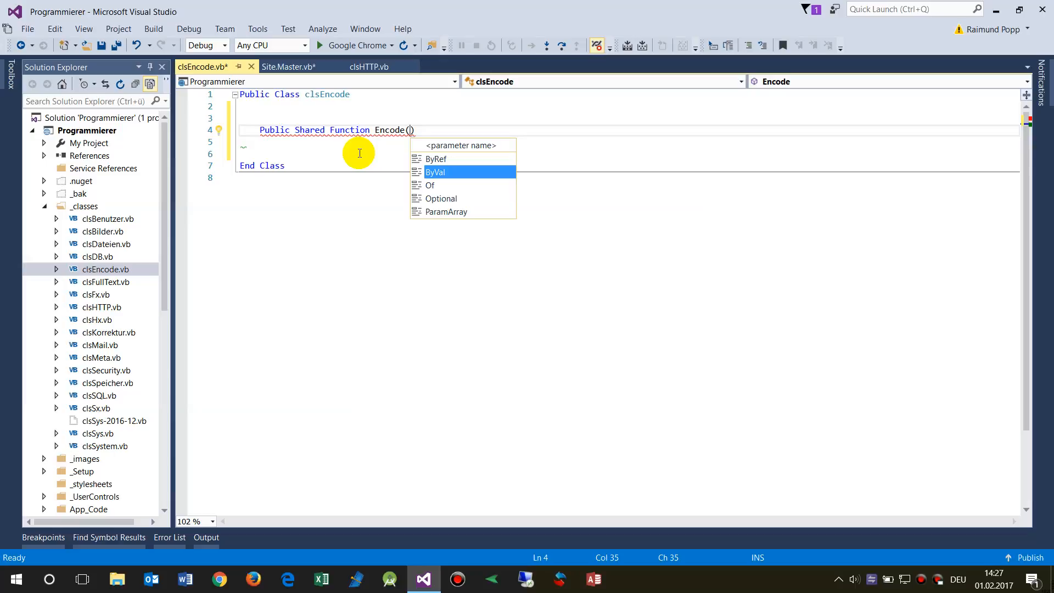
key("Up")
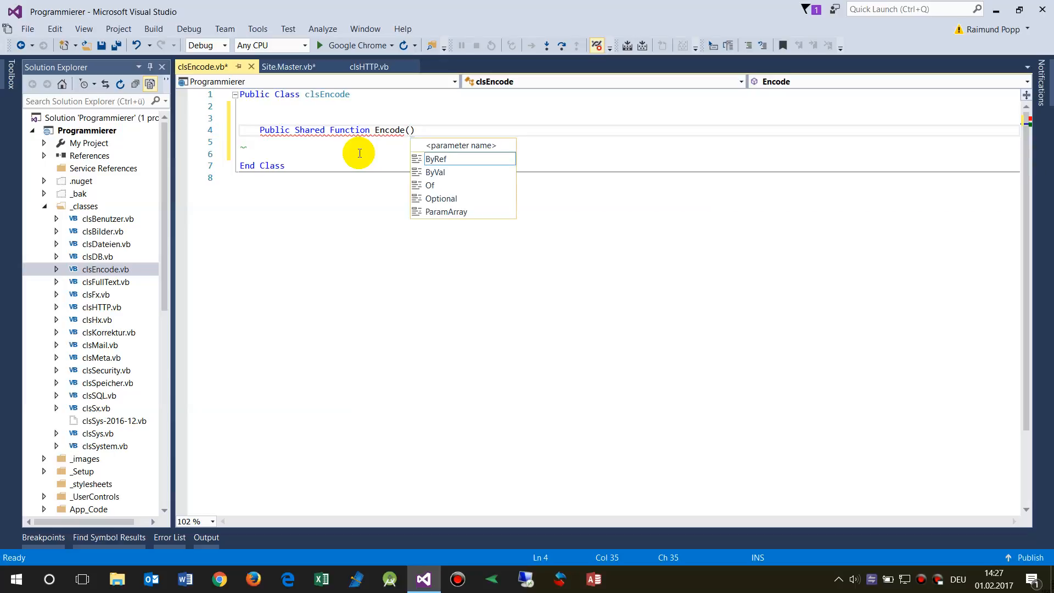
mouse_move(435, 158)
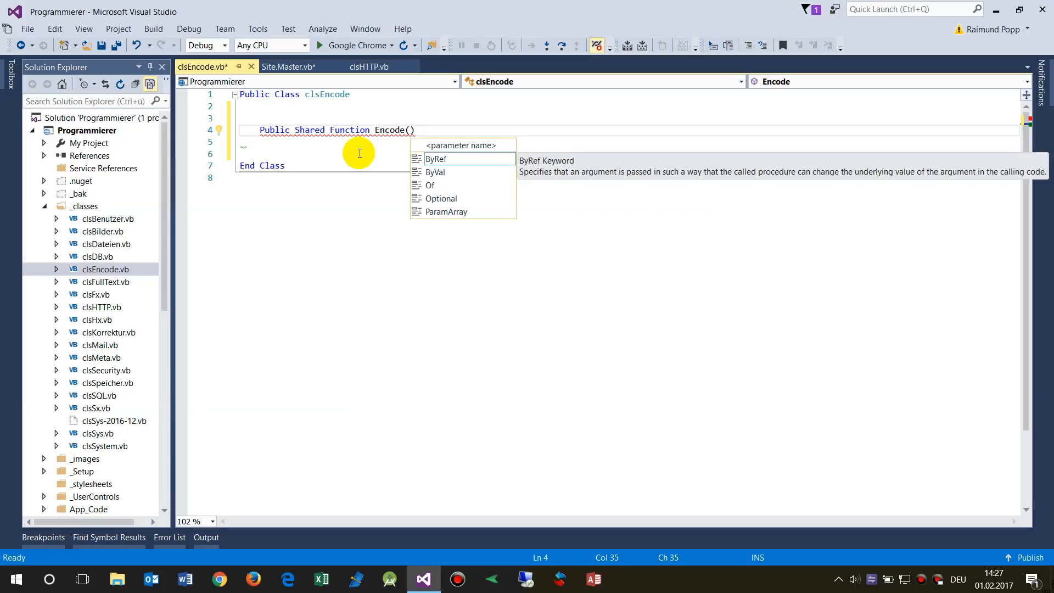
left_click(436, 158)
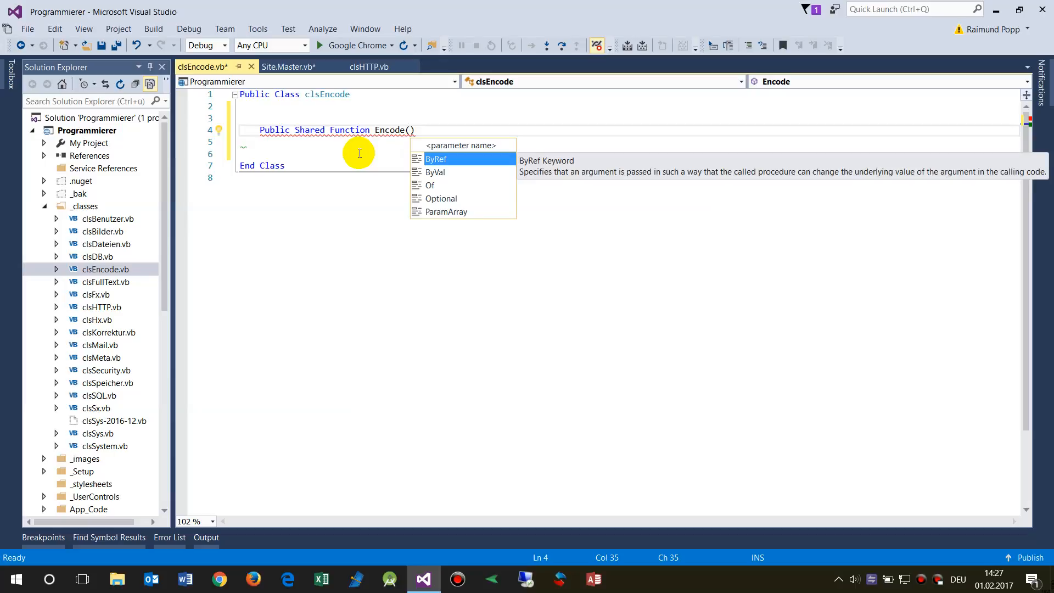
key("Down")
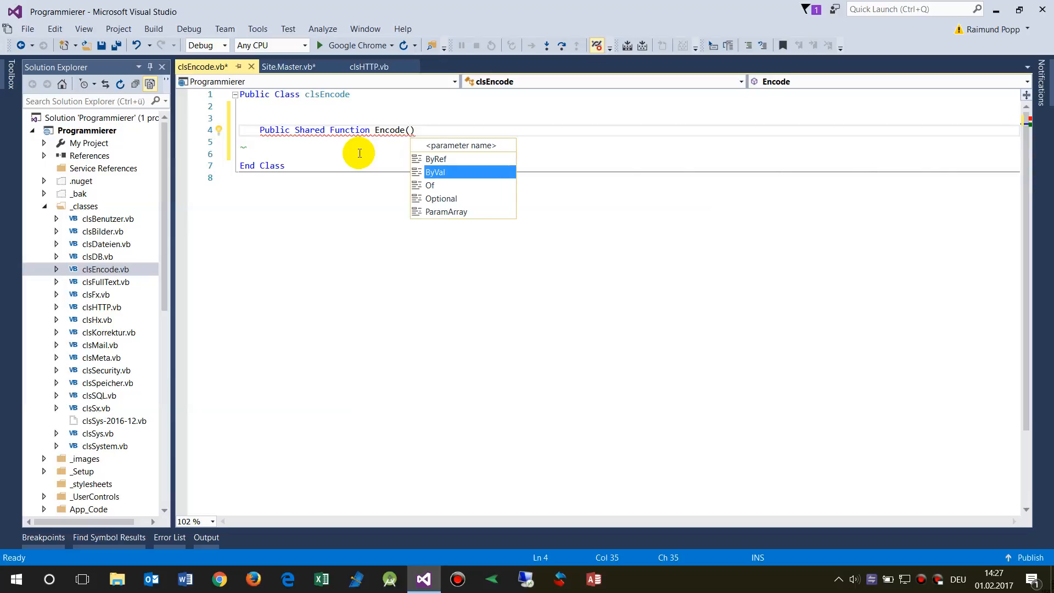
mouse_move(435, 173)
type("ByVal ")
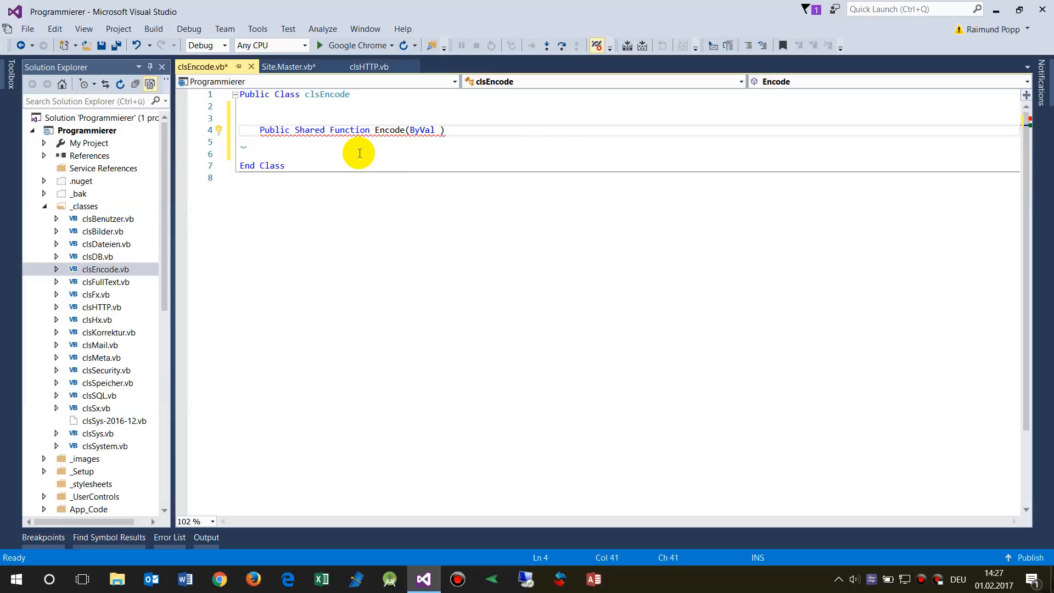
type("s")
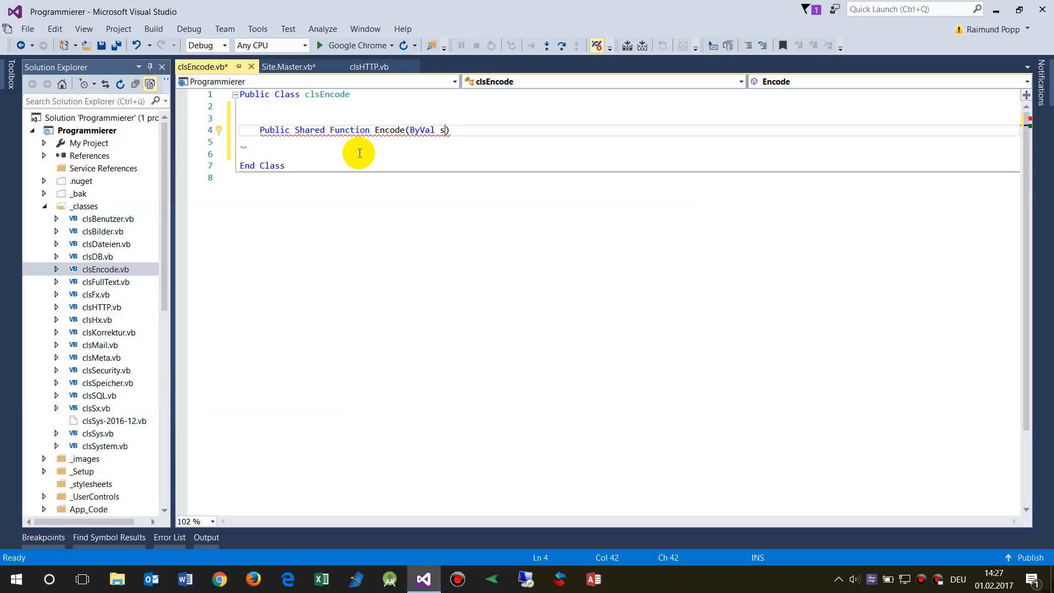
type("ToEn")
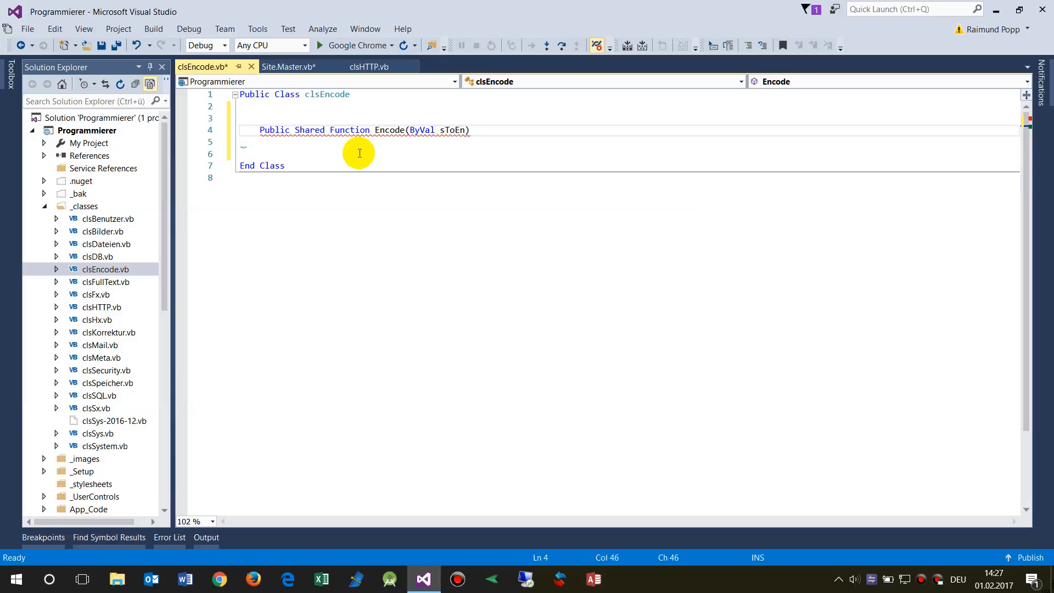
type("code")
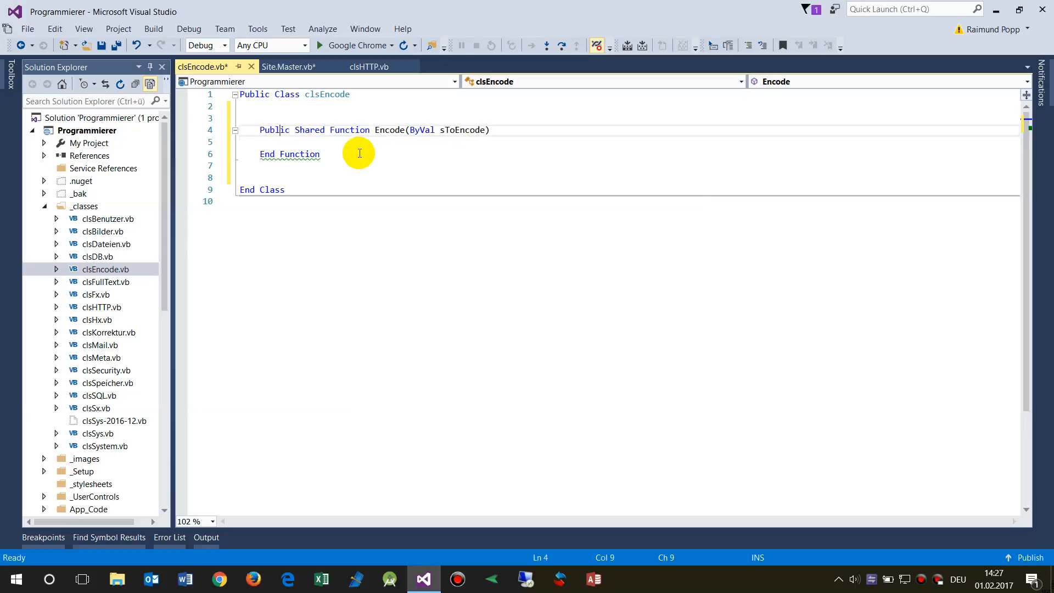
Declare Dim sResult As String = sToEncode as the first line of the function body.
type("s")
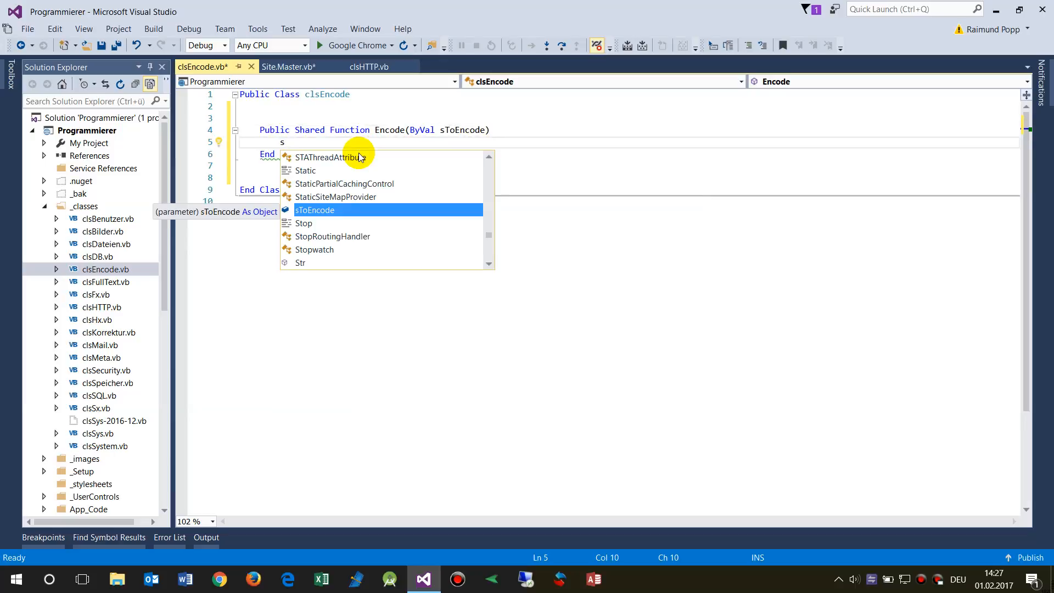
type("t")
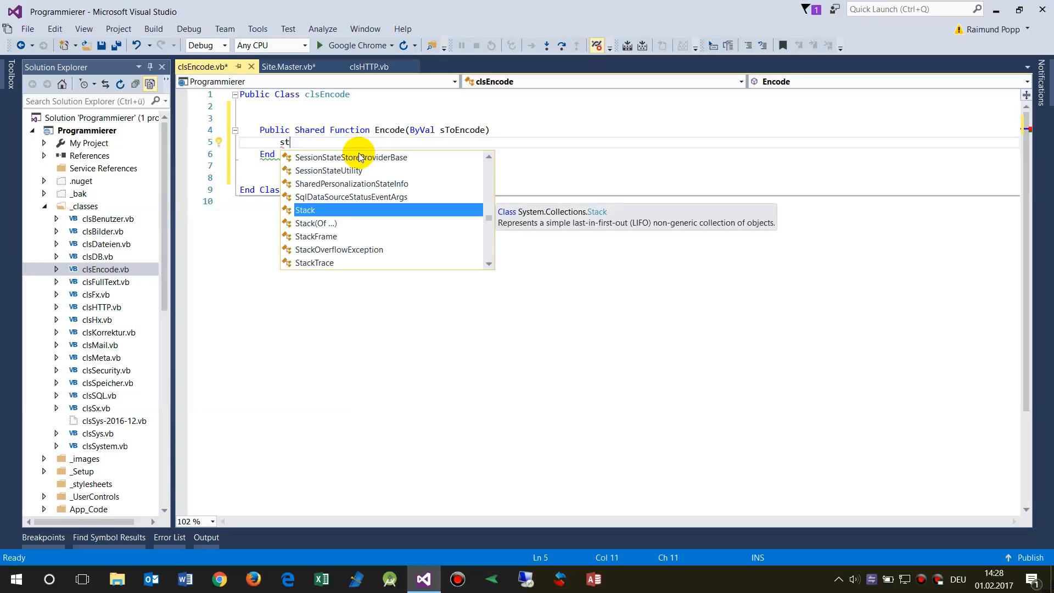
type("to")
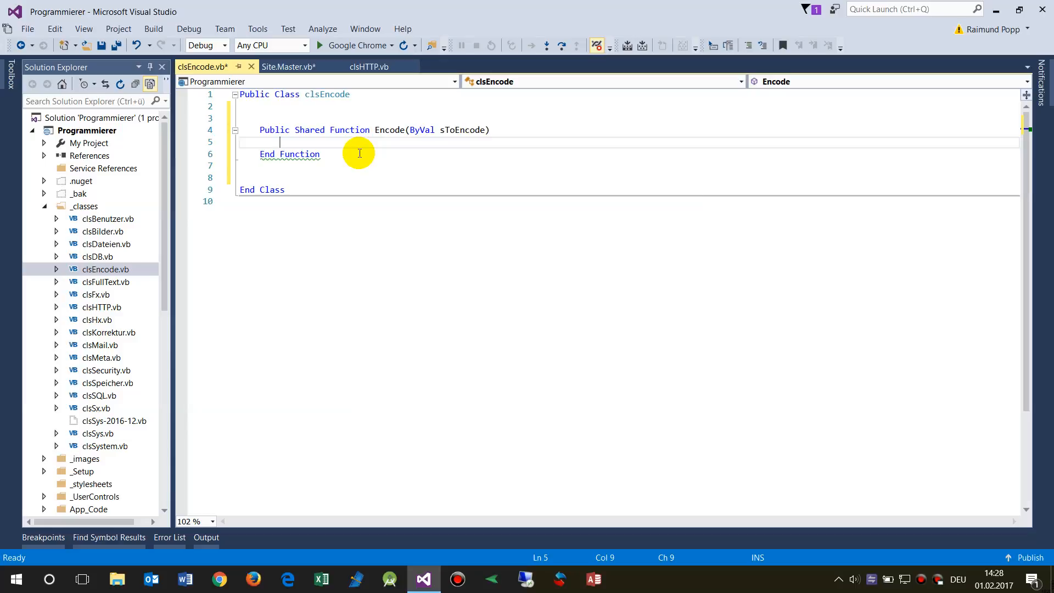
type("Return")
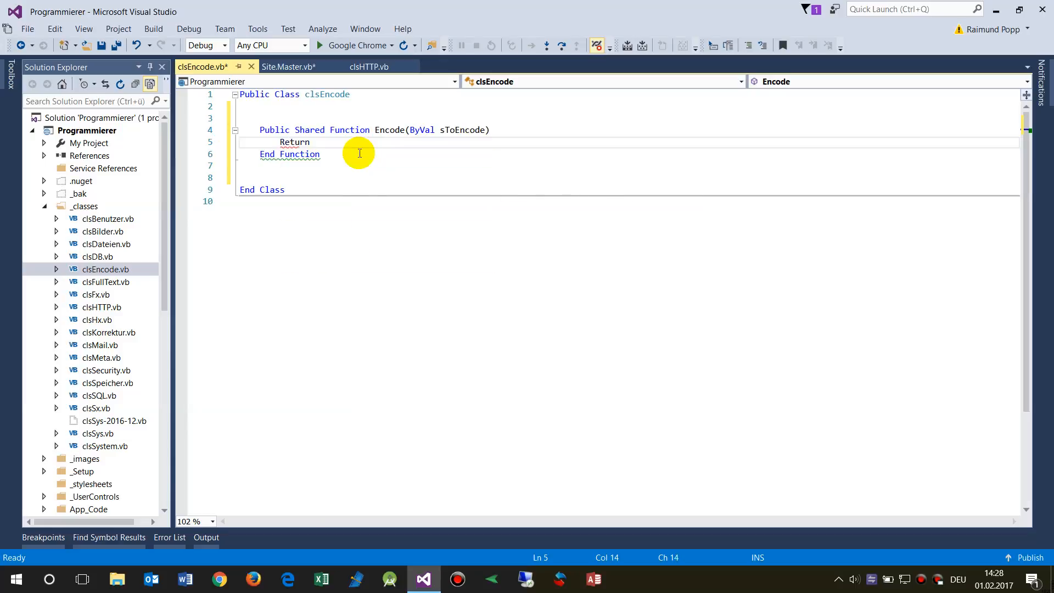
type("sRe")
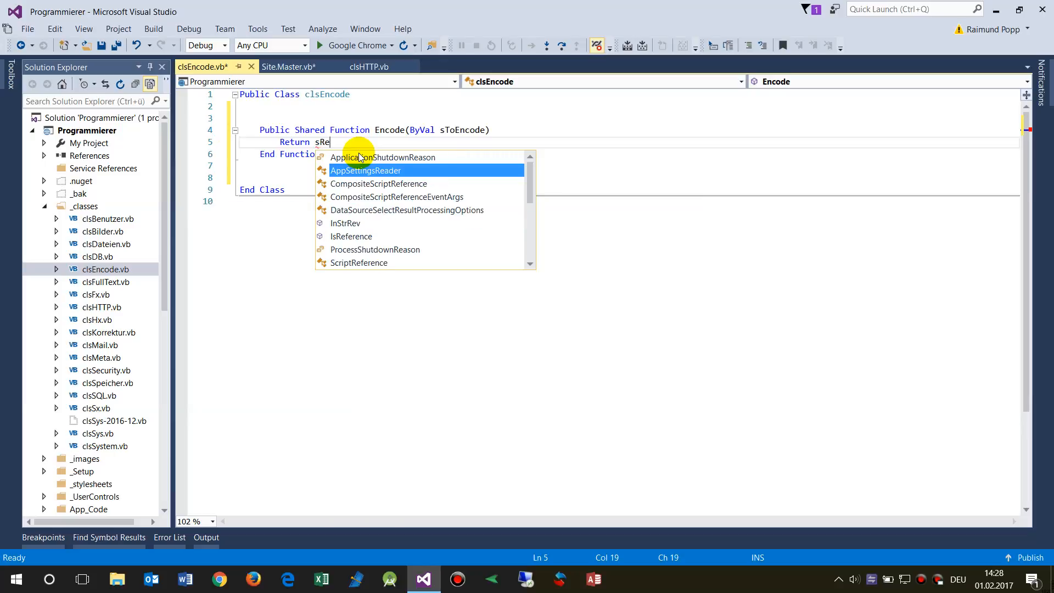
type("sult")
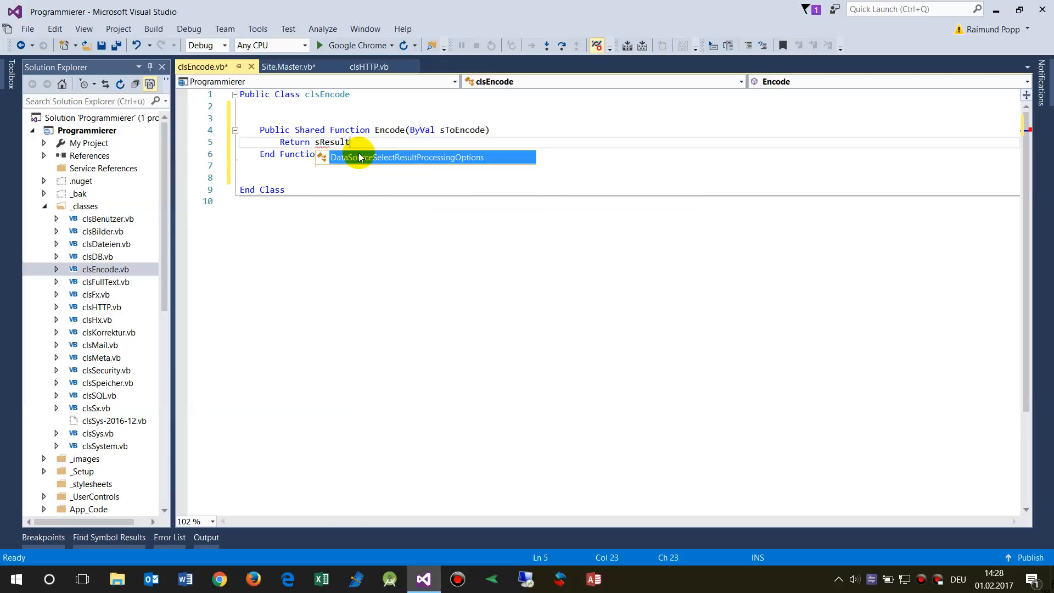
key("Tab")
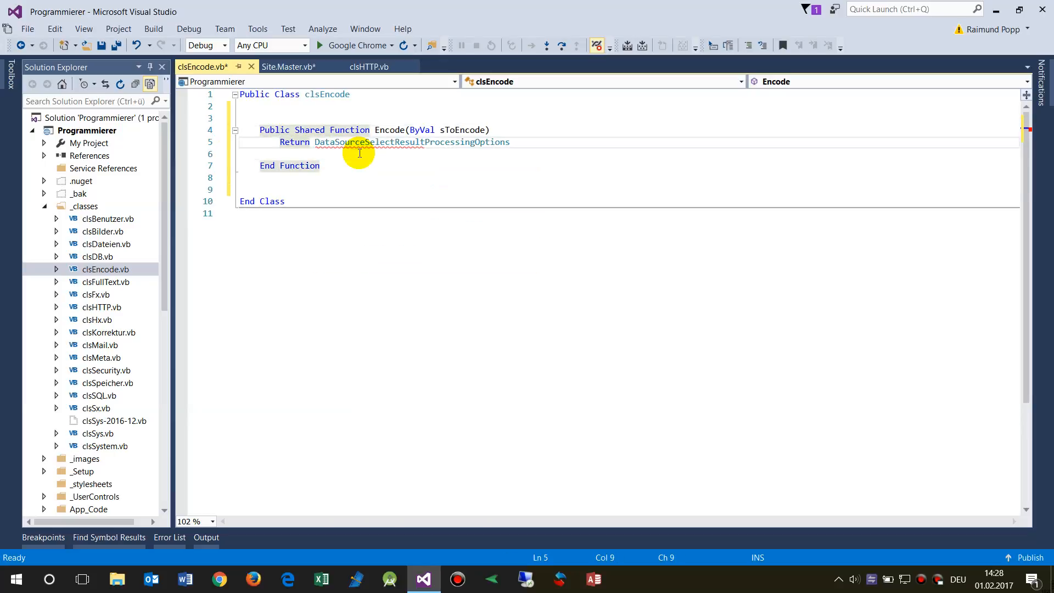
double_click(412, 142)
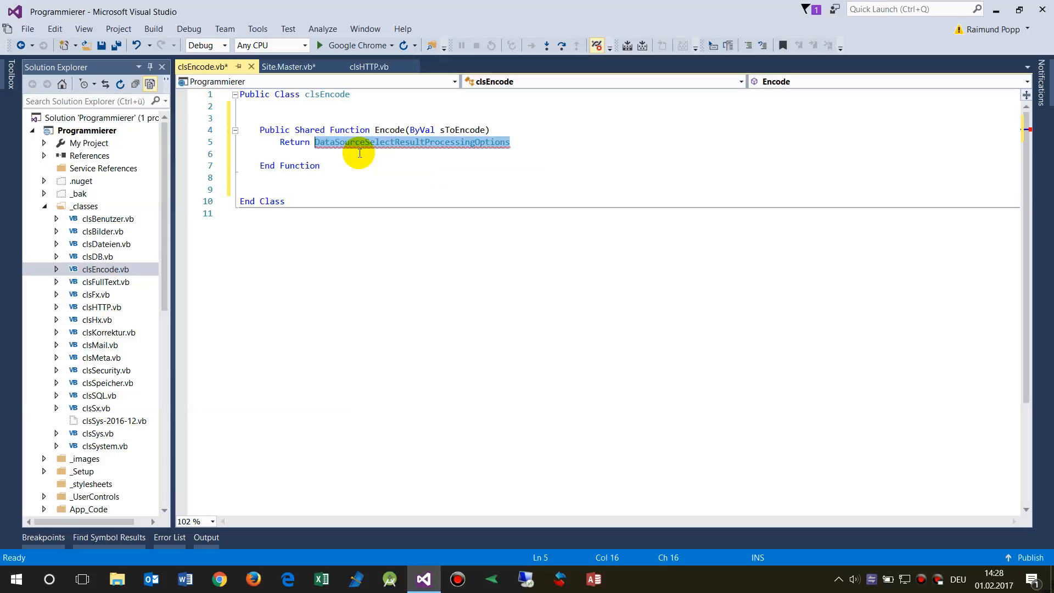
type("sRu")
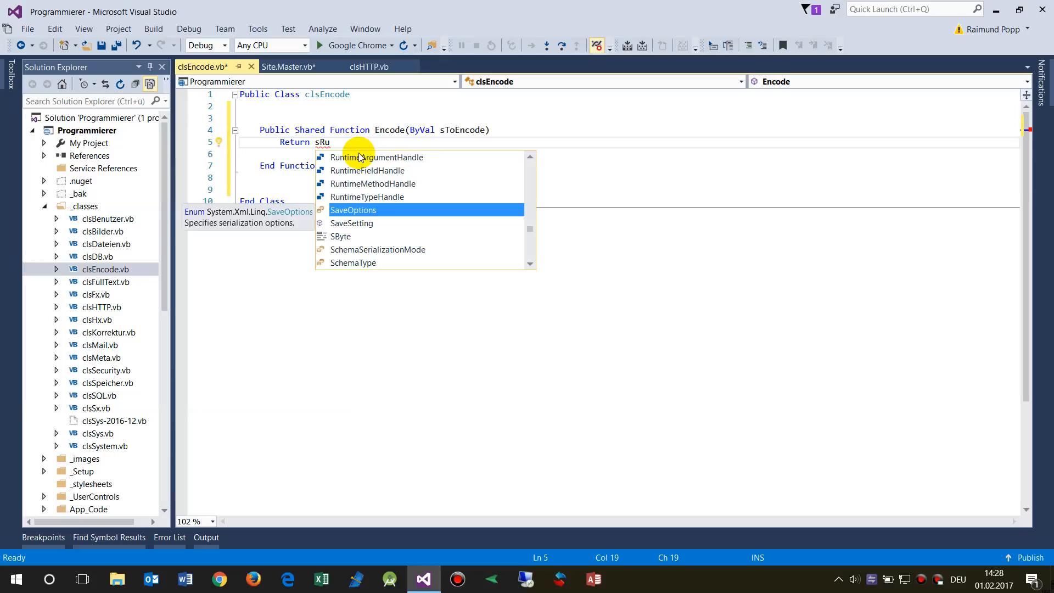
key("Escape")
type("Dim sResult As string")
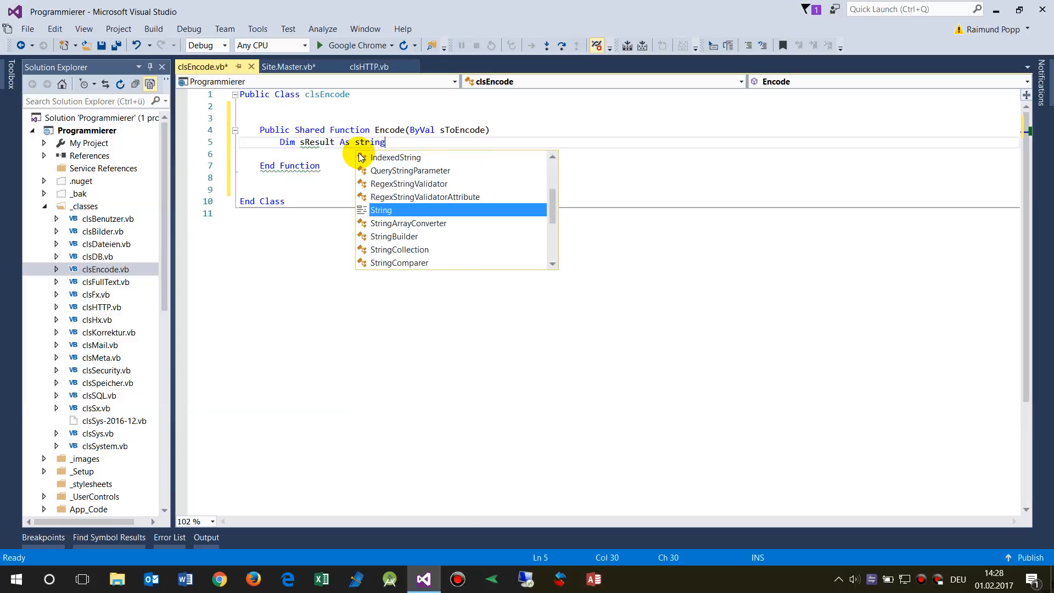
type("=s")
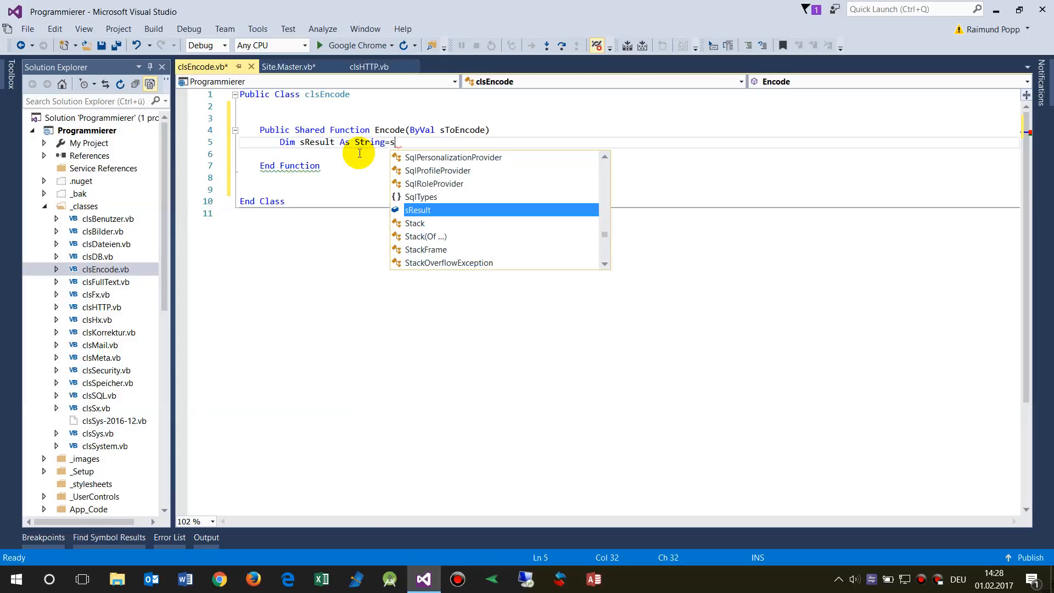
type("ToEncode")
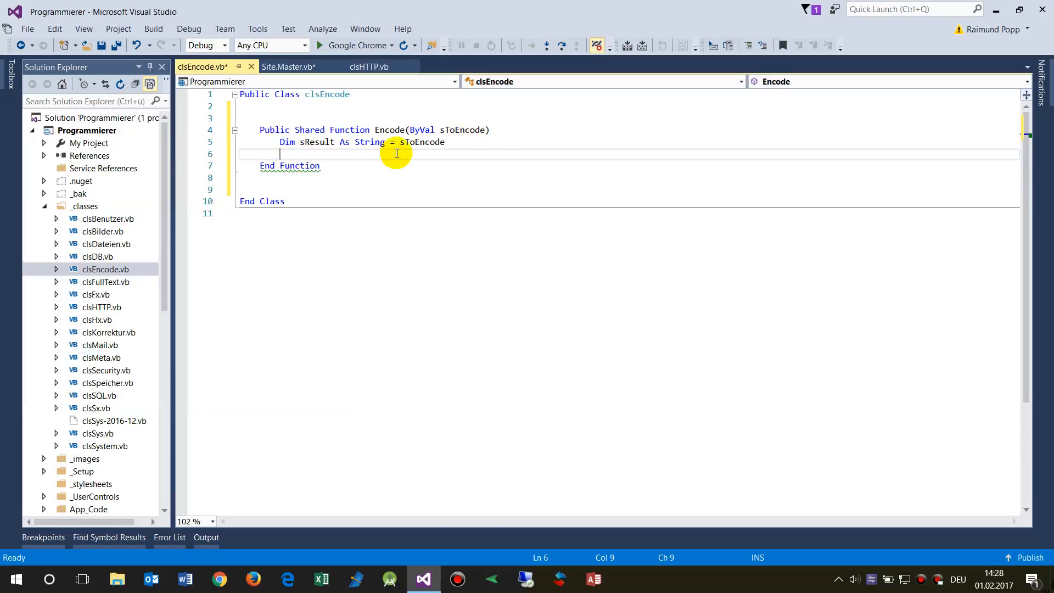
Change the member keyword to Sub and back to Function.
double_click(349, 130)
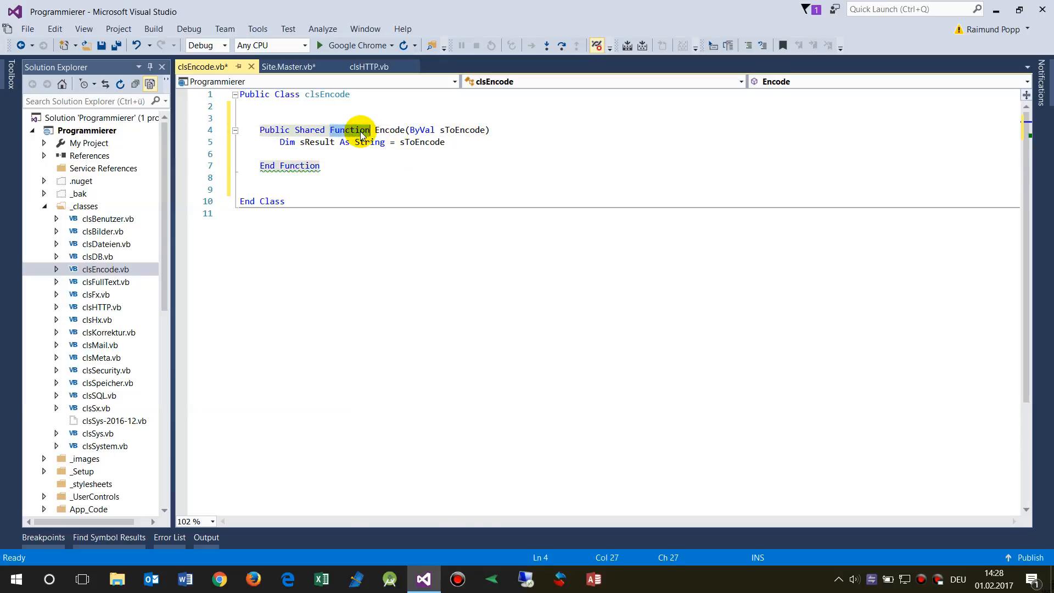
type("sub")
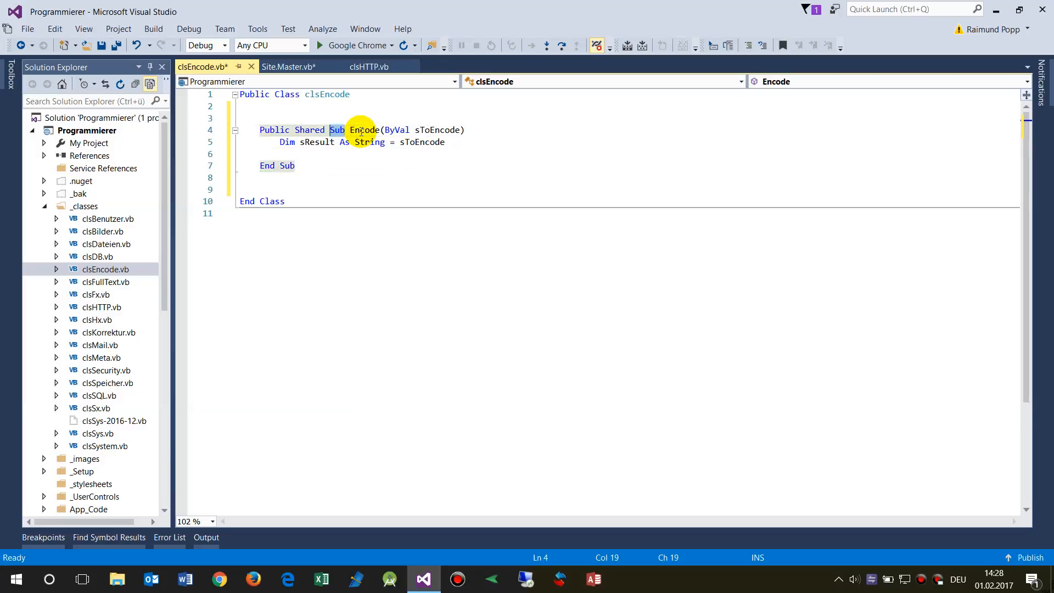
type("Function")
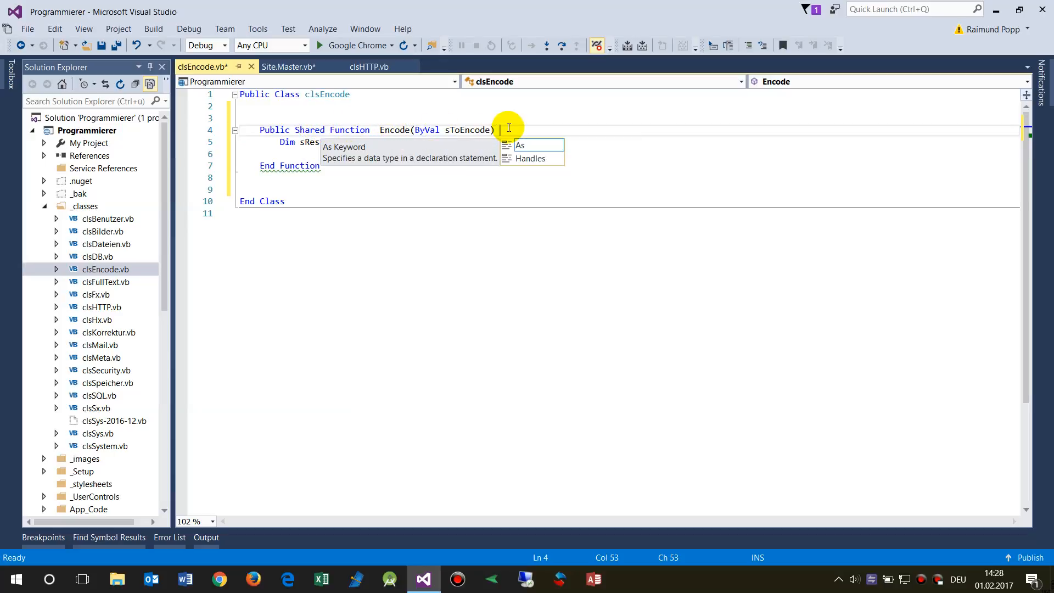
mouse_move(460, 130)
type(" As")
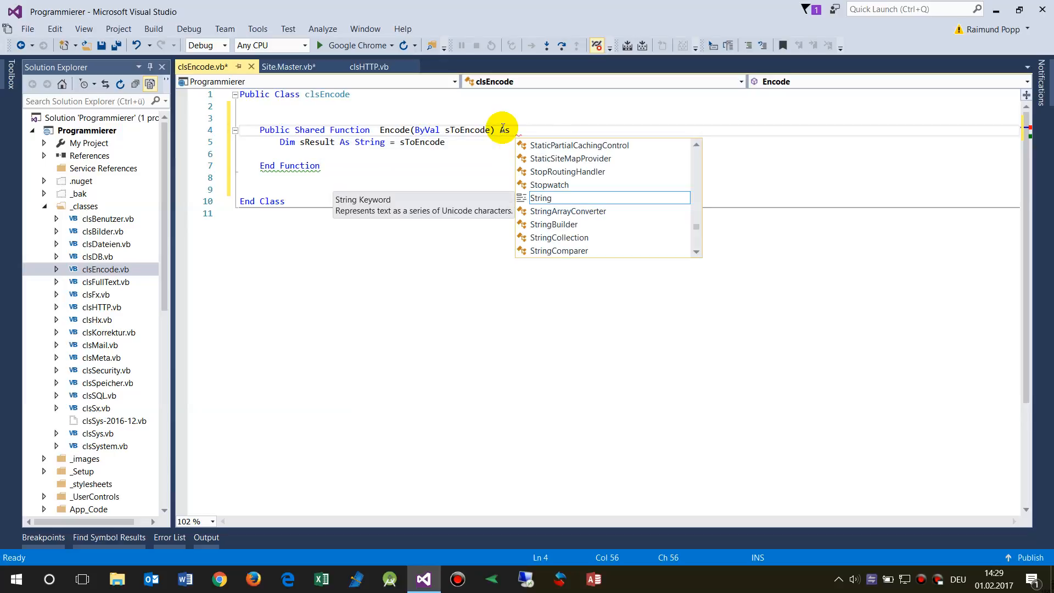
Give Encode an As String return type and end its body with Return sResult.
type("String")
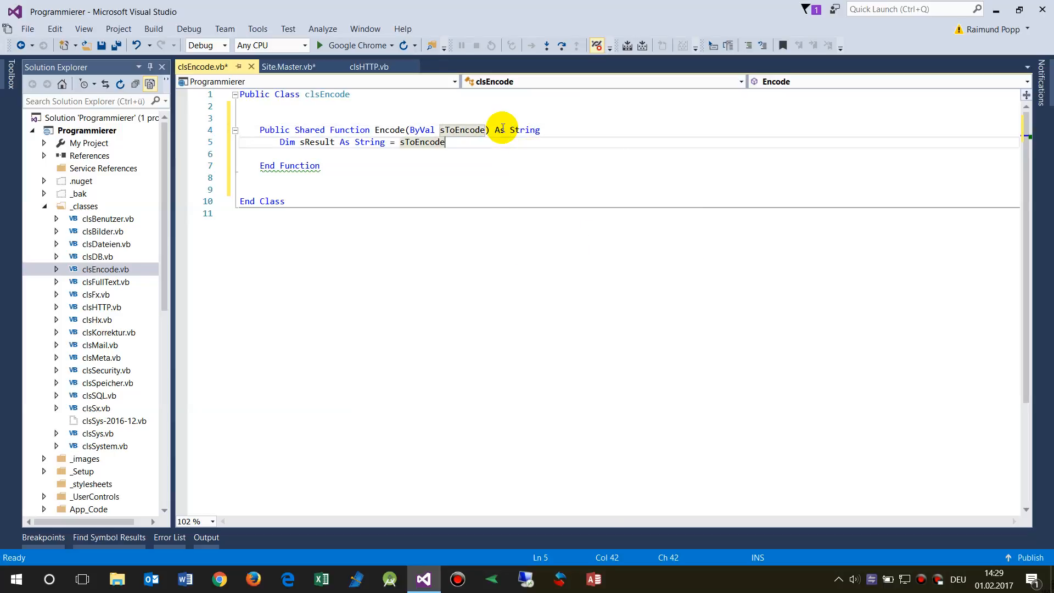
key("Enter")
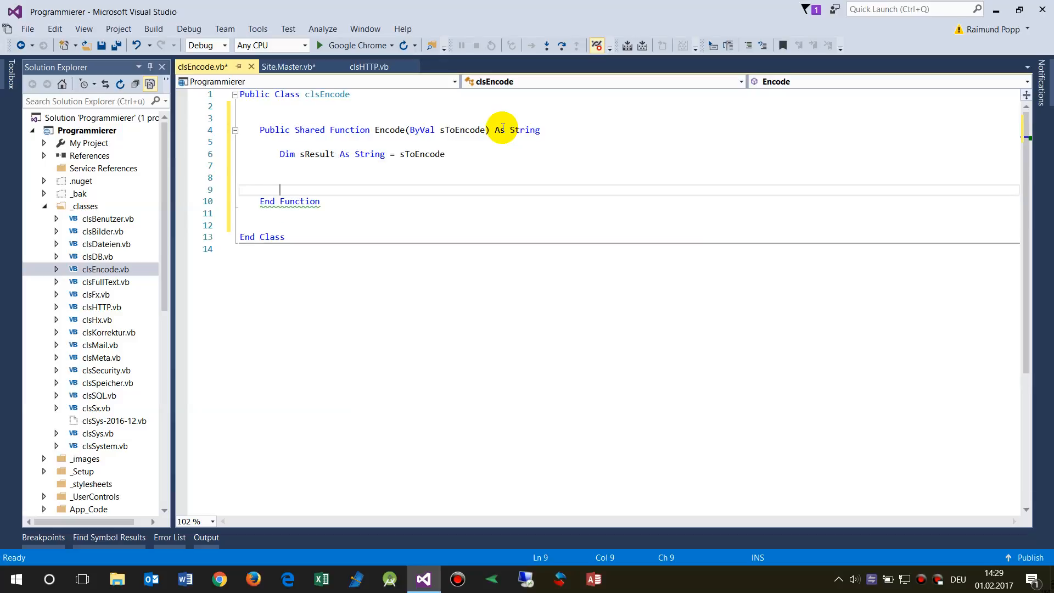
type("re")
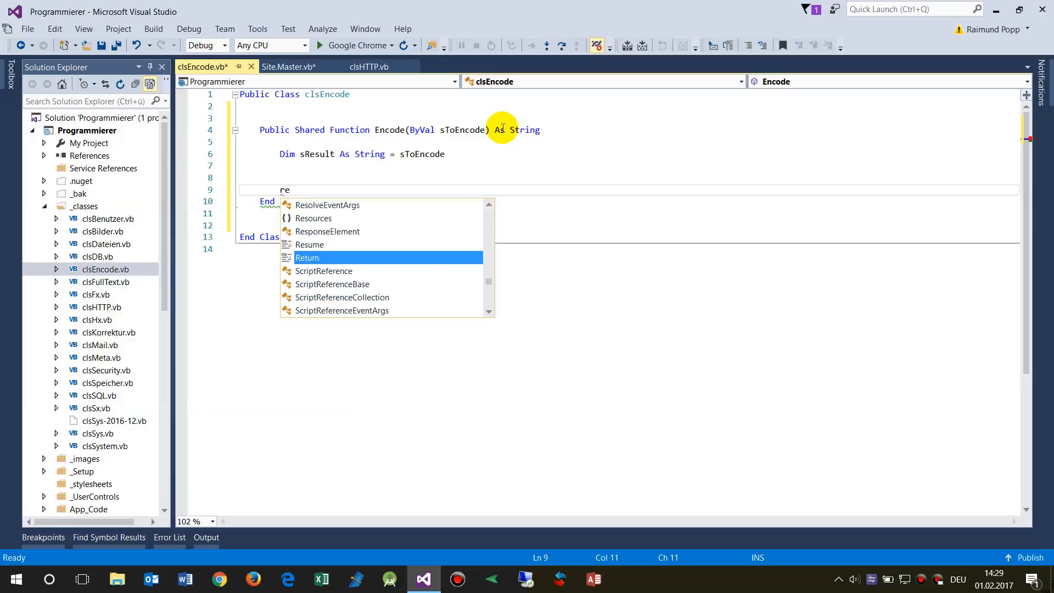
type("Return s")
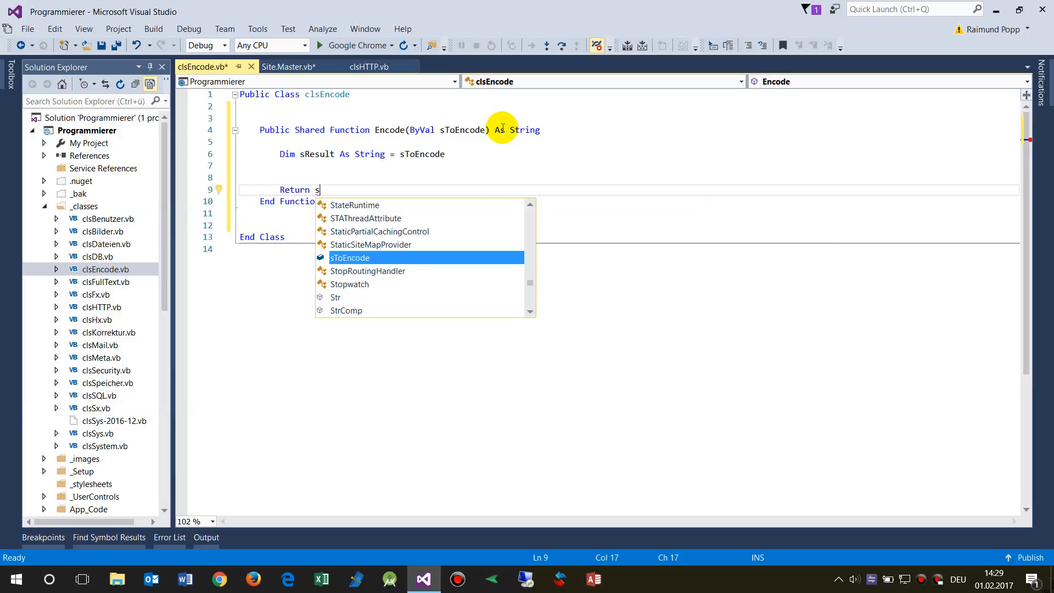
type("Result")
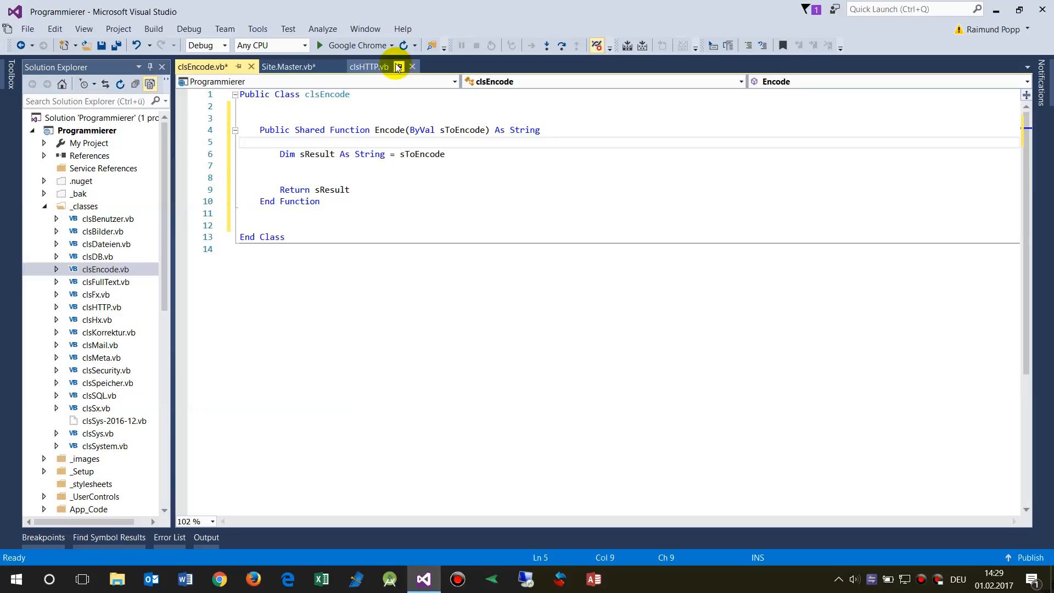
left_click(367, 66)
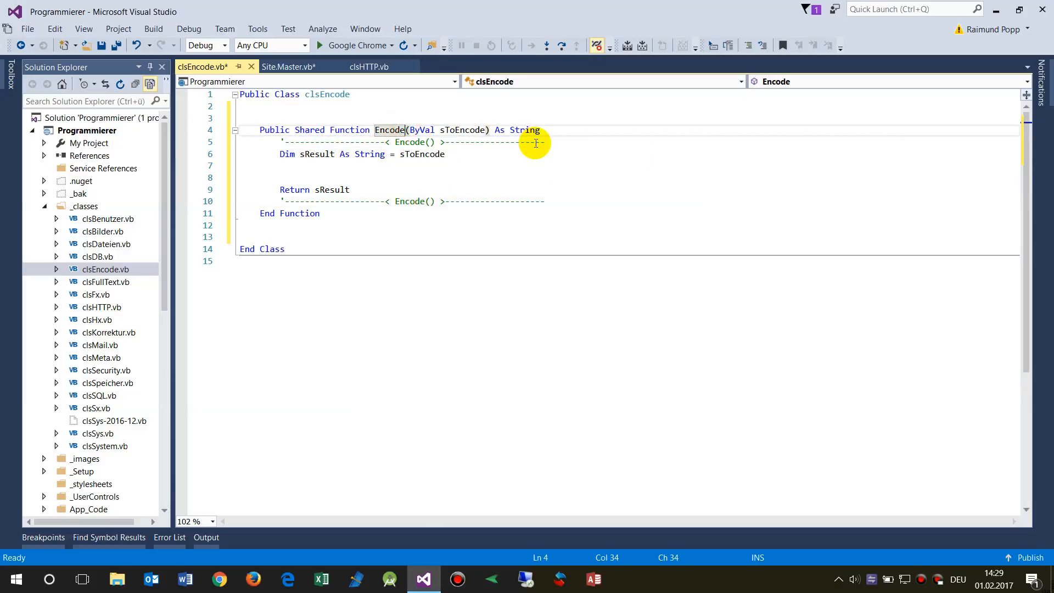
Rename to encode_Path(ByVal sPath) and set sResult to HttpUtility.HtmlEncode(sPath).
type("_Path")
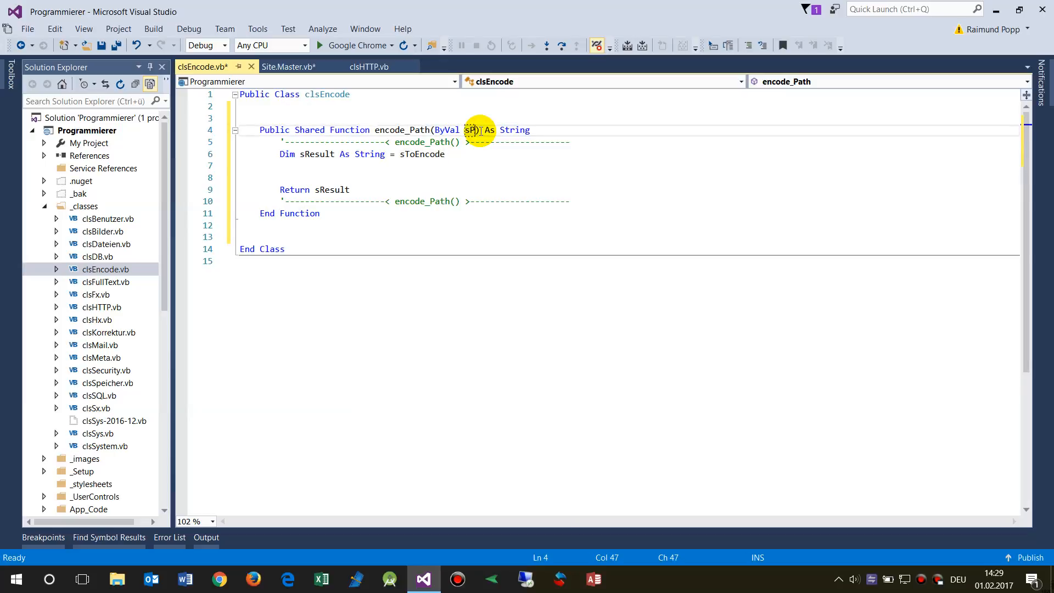
type("ath")
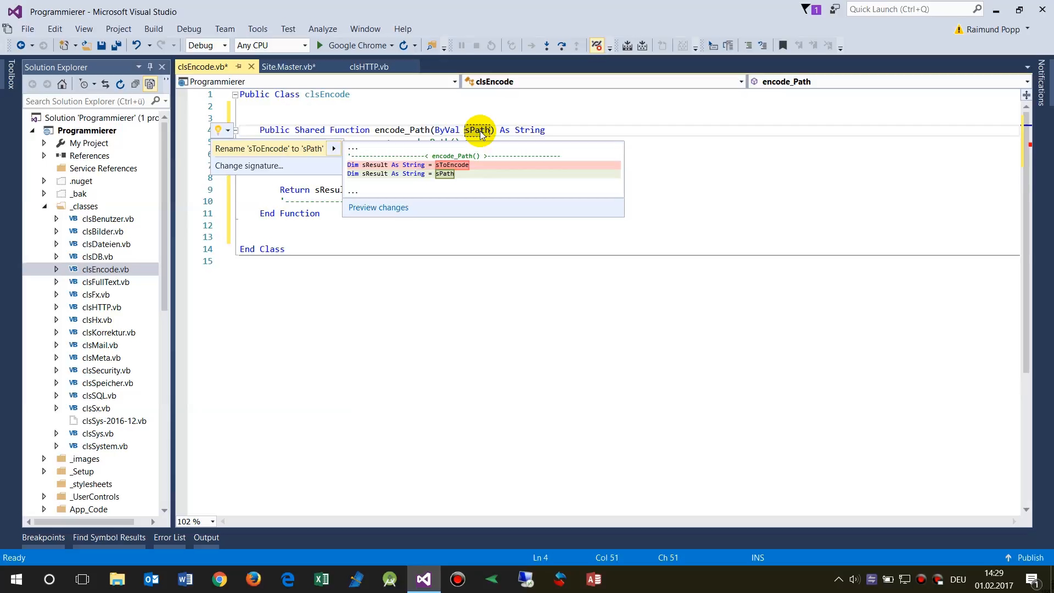
left_click(269, 148)
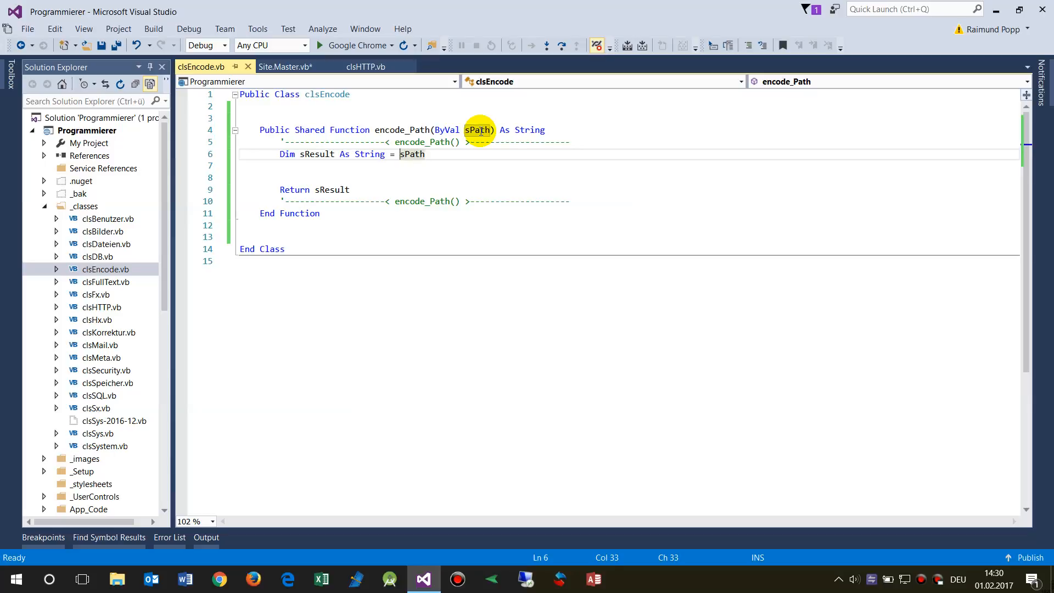
type("ht")
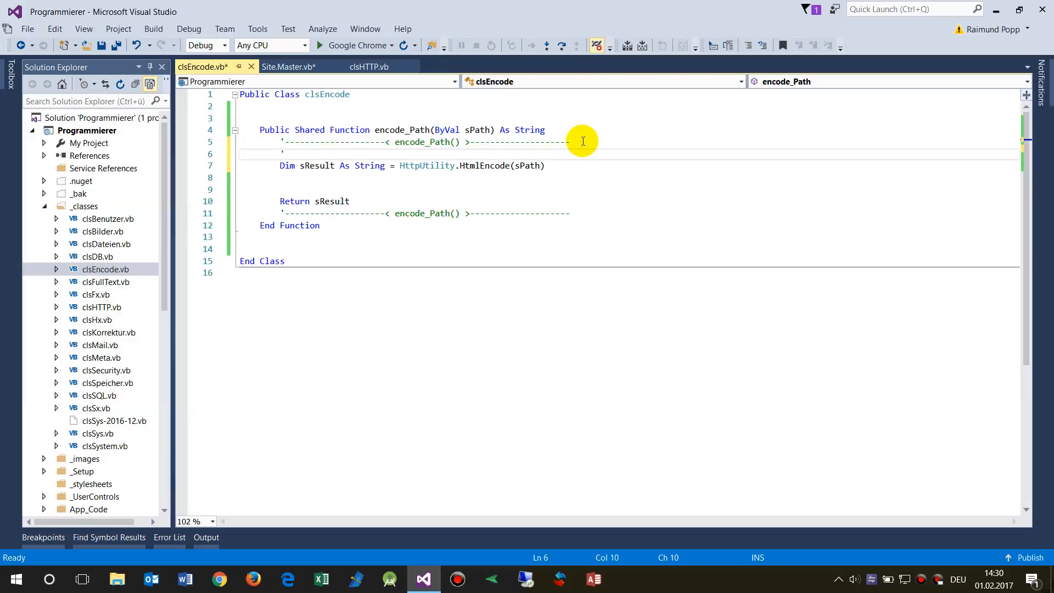
Add the comment '*en-Code something above the sResult line, then switch to Chrome.
type("'*we")
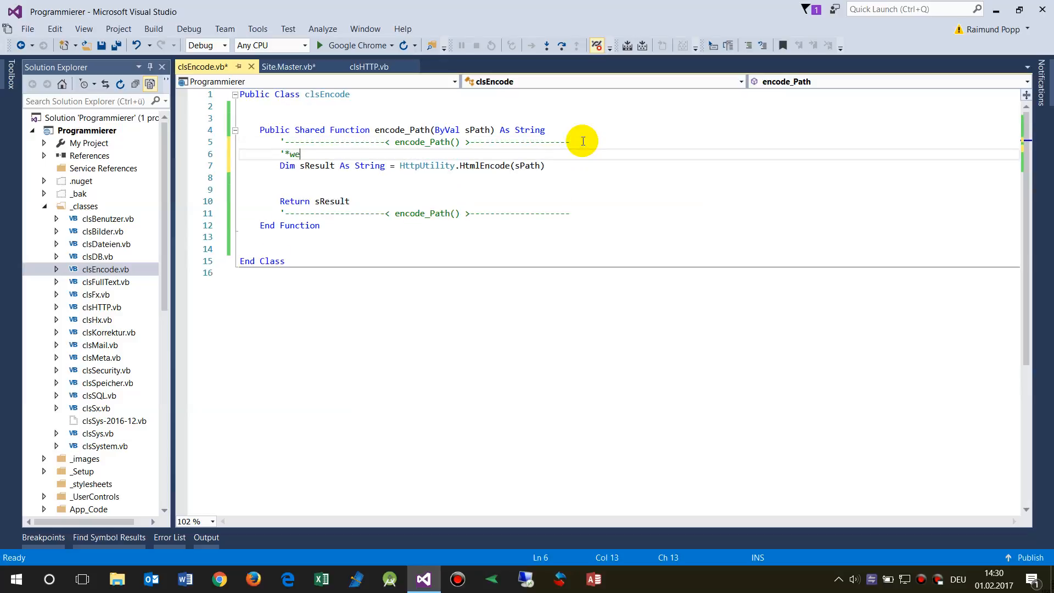
key("Backspace")
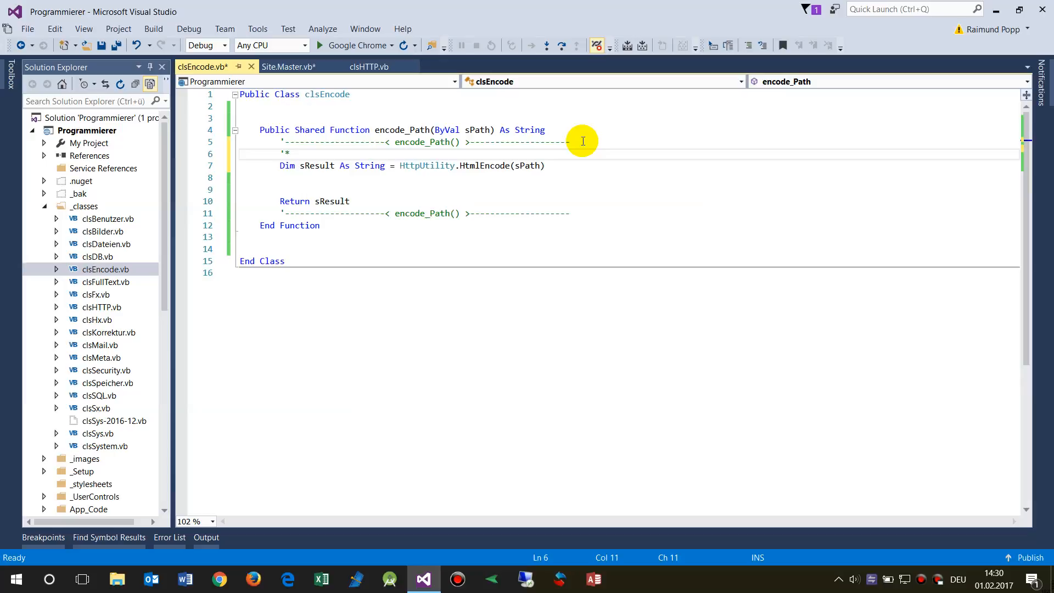
type("en-Code something")
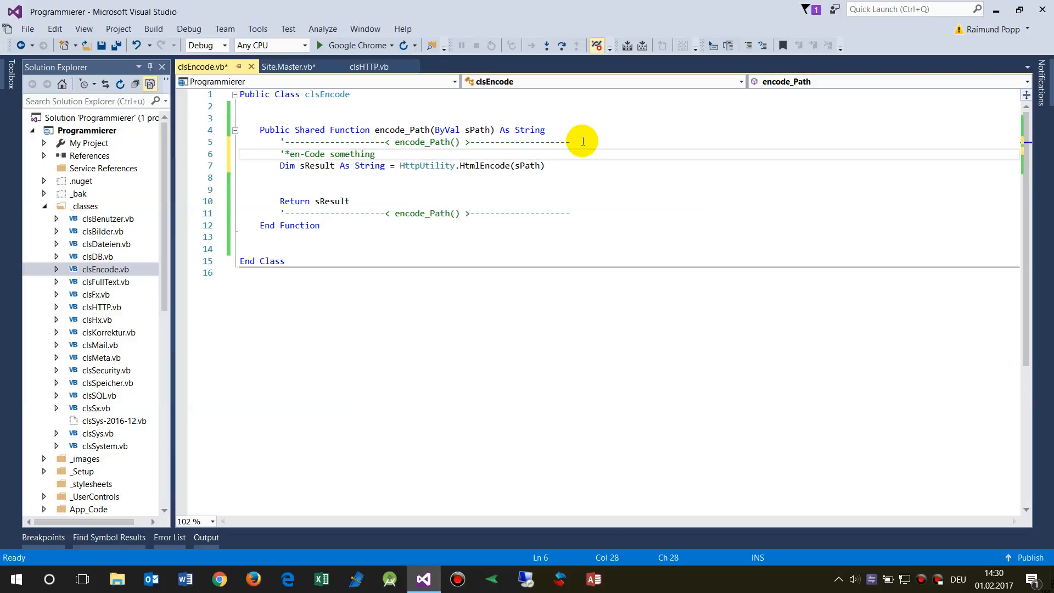
left_click(402, 166)
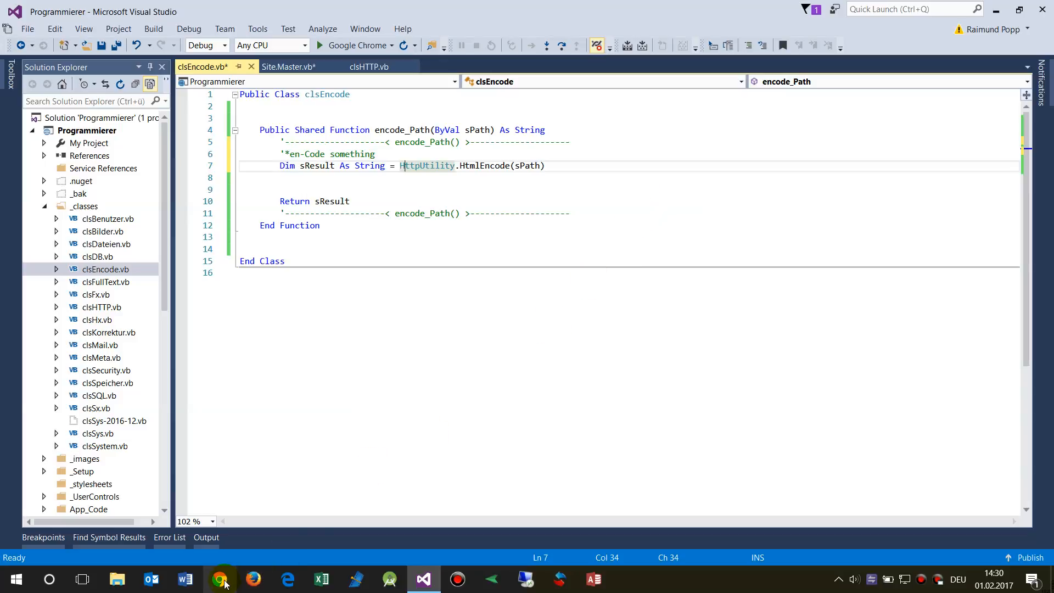
left_click(220, 579)
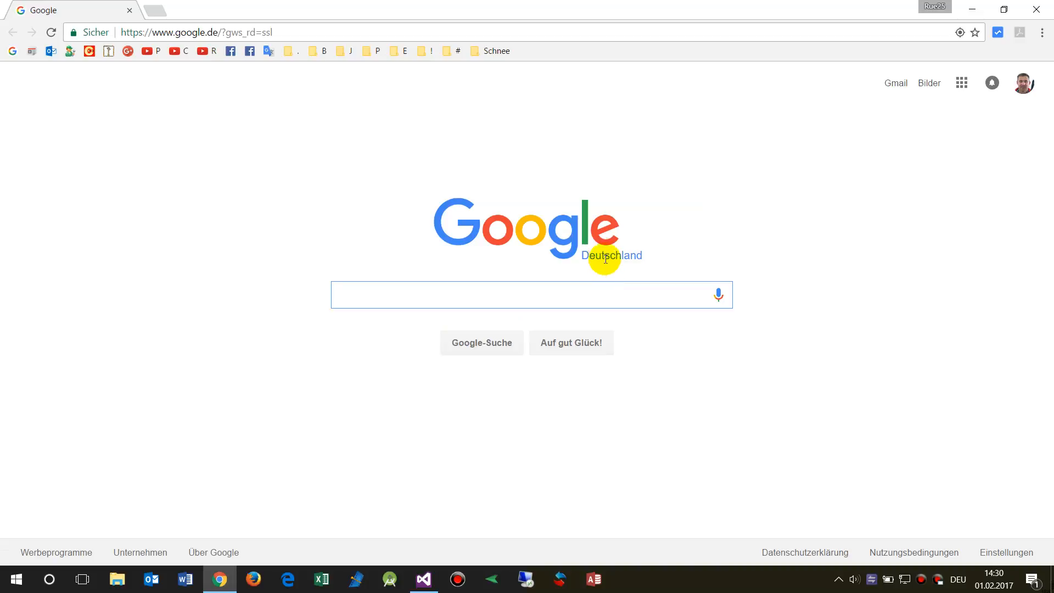
Search Google for micro and choose the microsoft-programmierer.de suggestion.
left_click(454, 294)
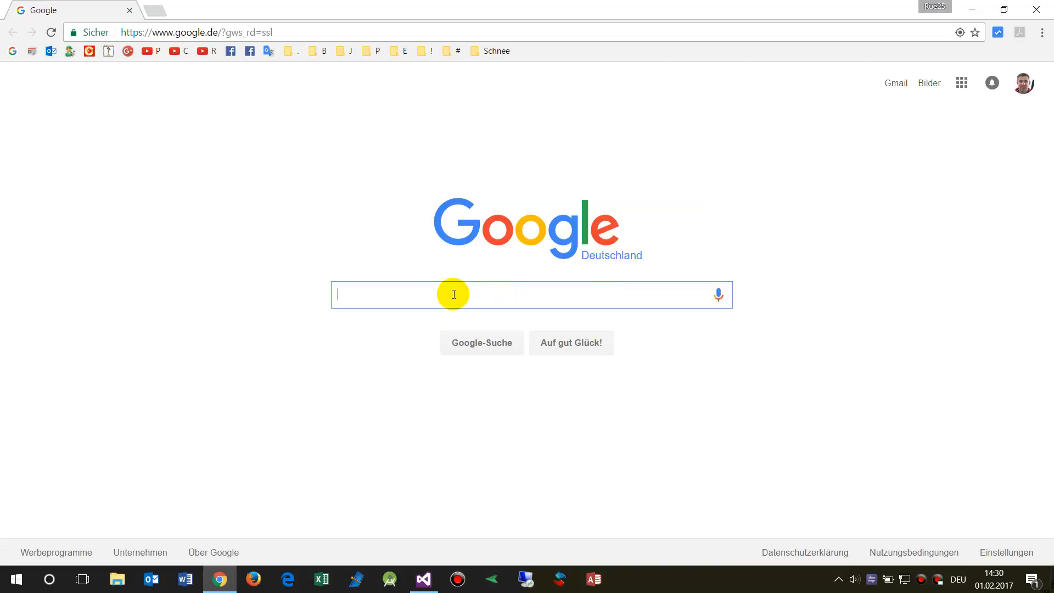
type("micro")
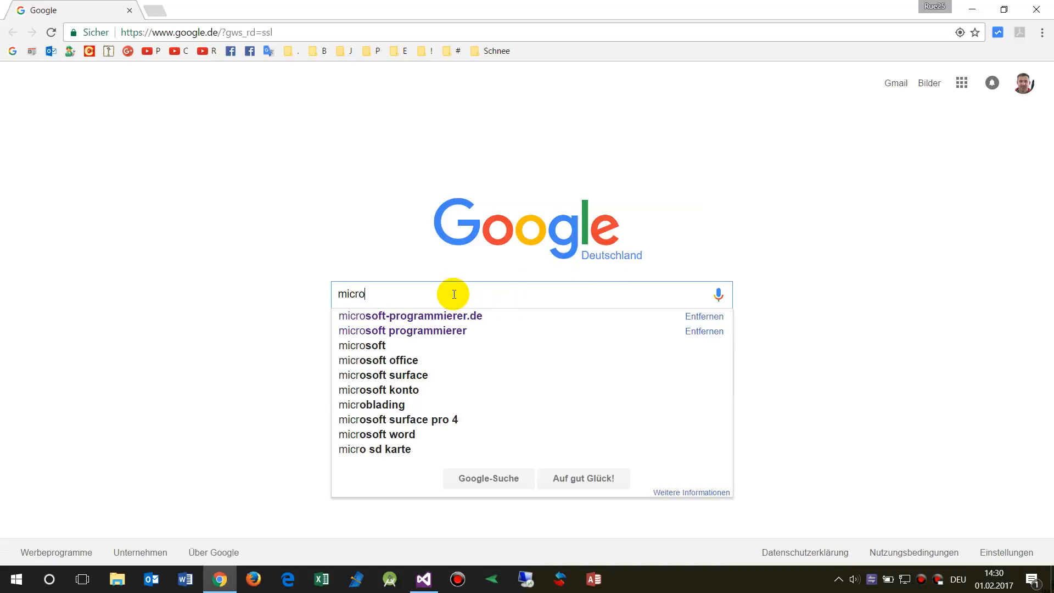
left_click(410, 316)
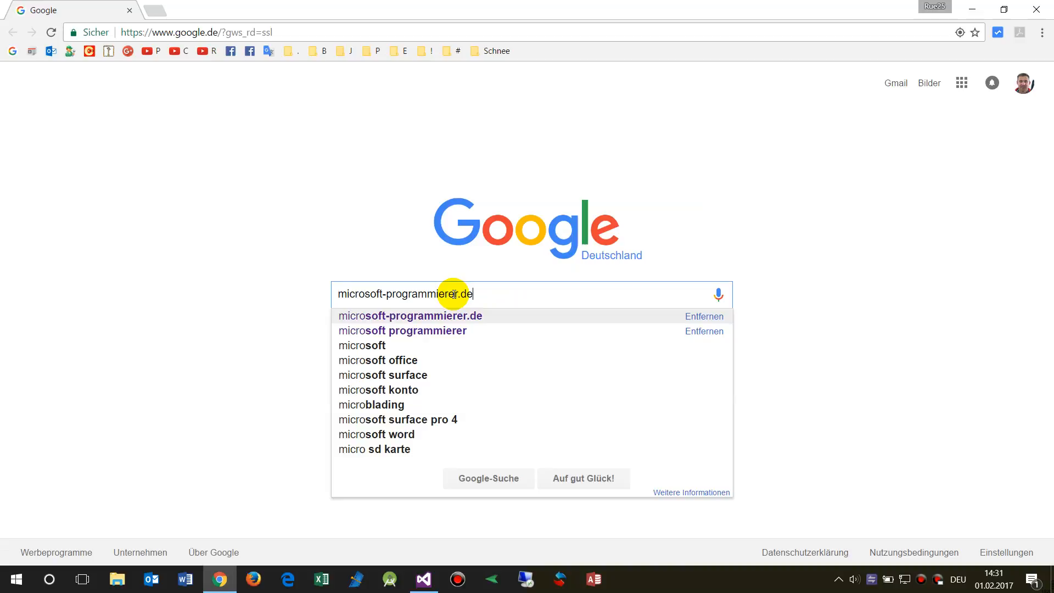
left_click(402, 330)
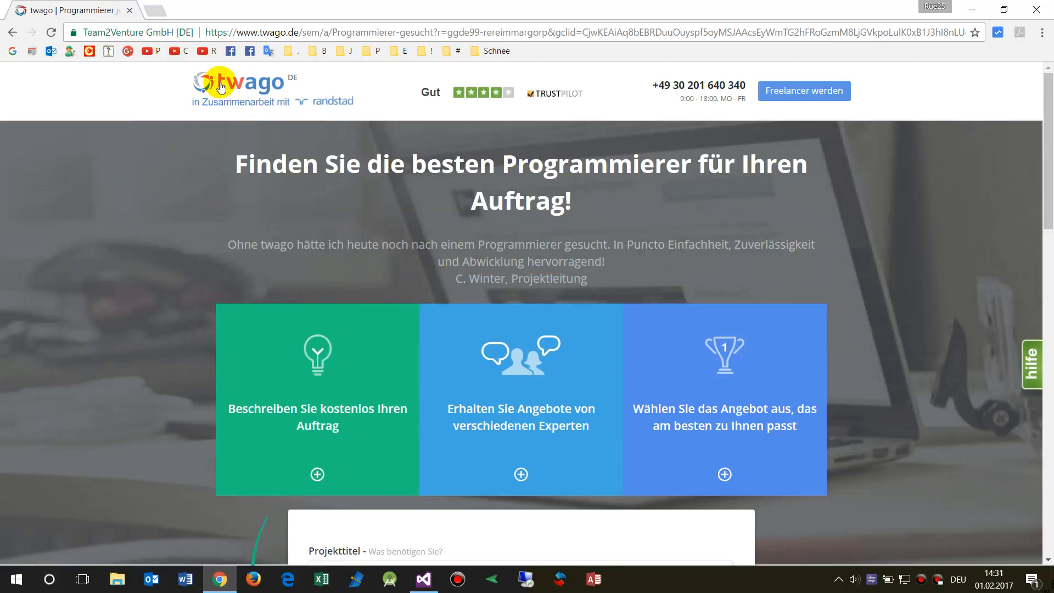
mouse_move(229, 88)
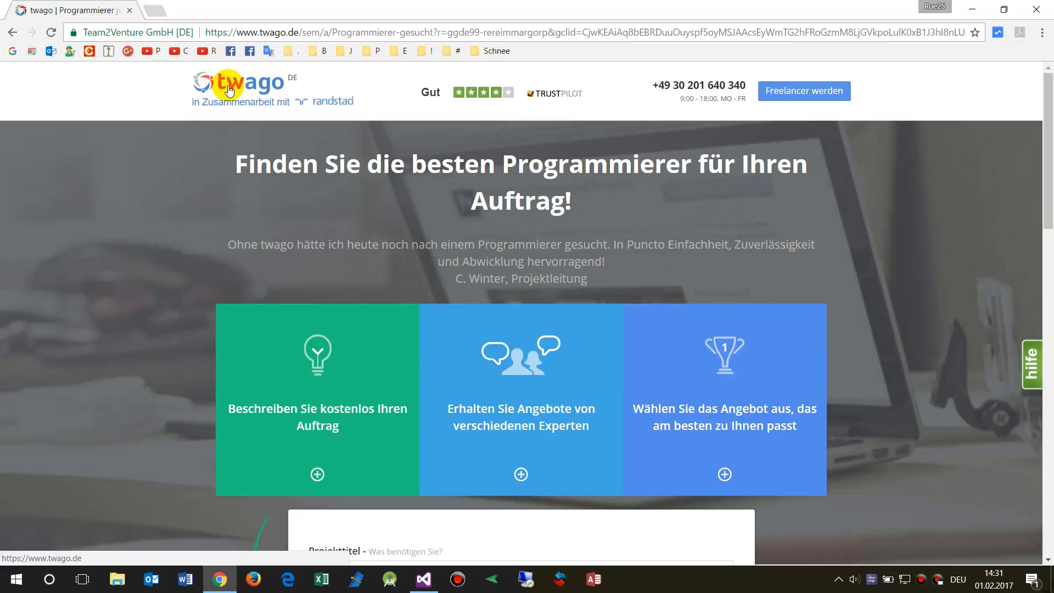
mouse_move(241, 102)
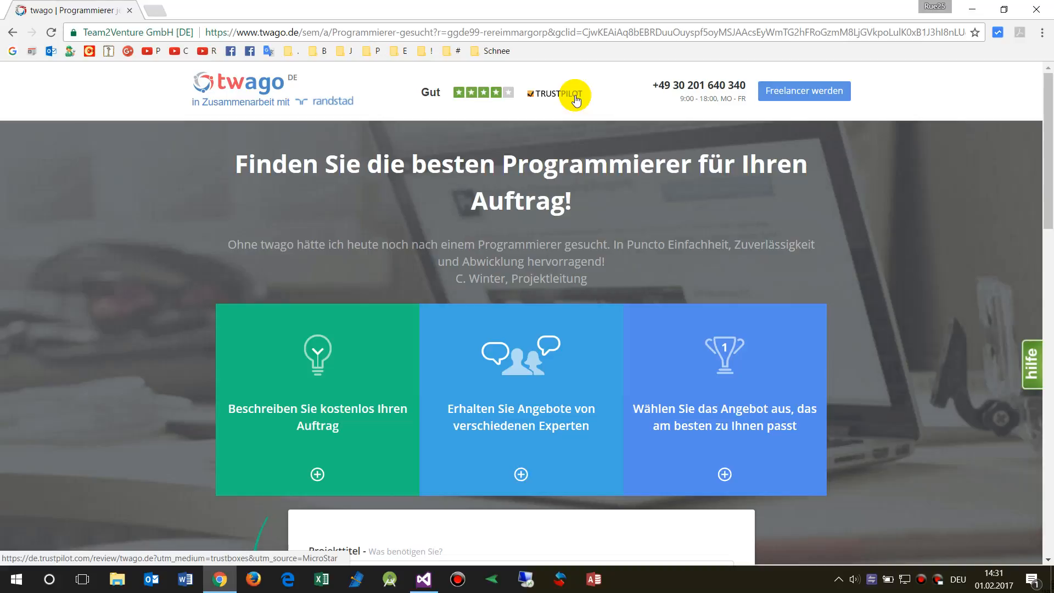
mouse_move(571, 100)
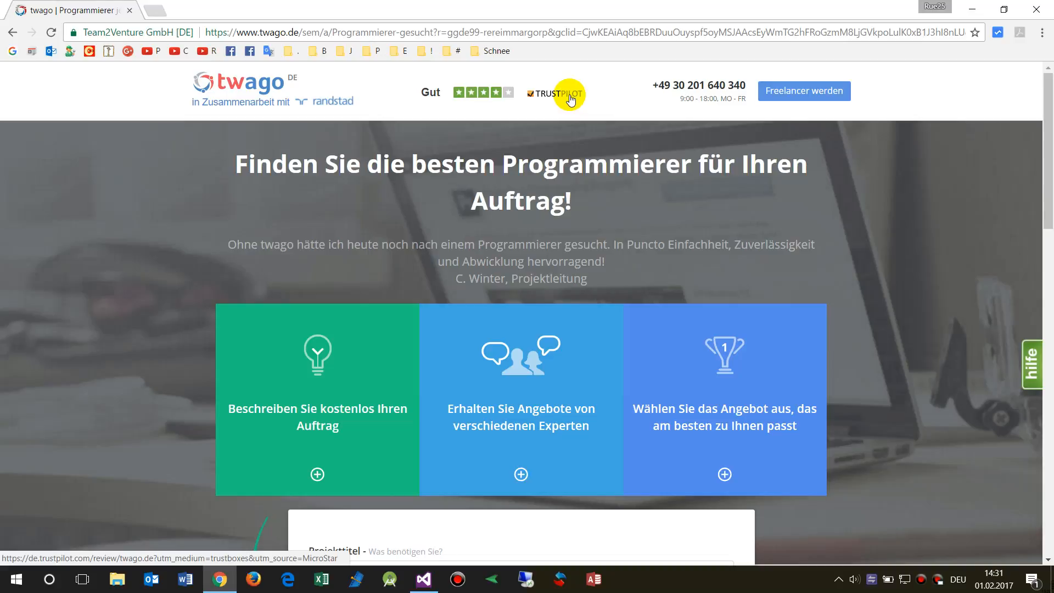
mouse_move(781, 101)
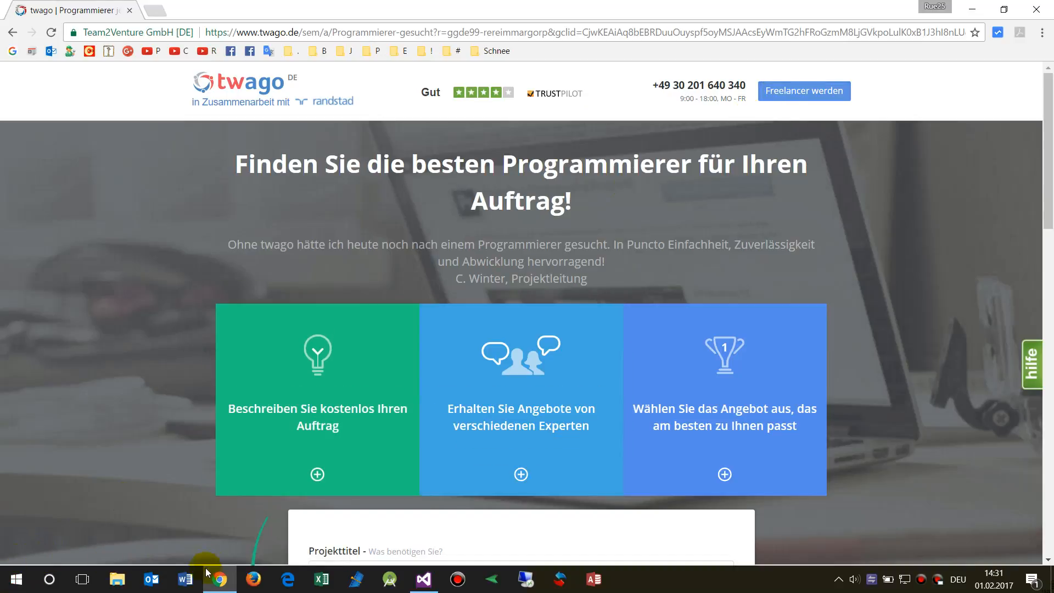
mouse_move(804, 91)
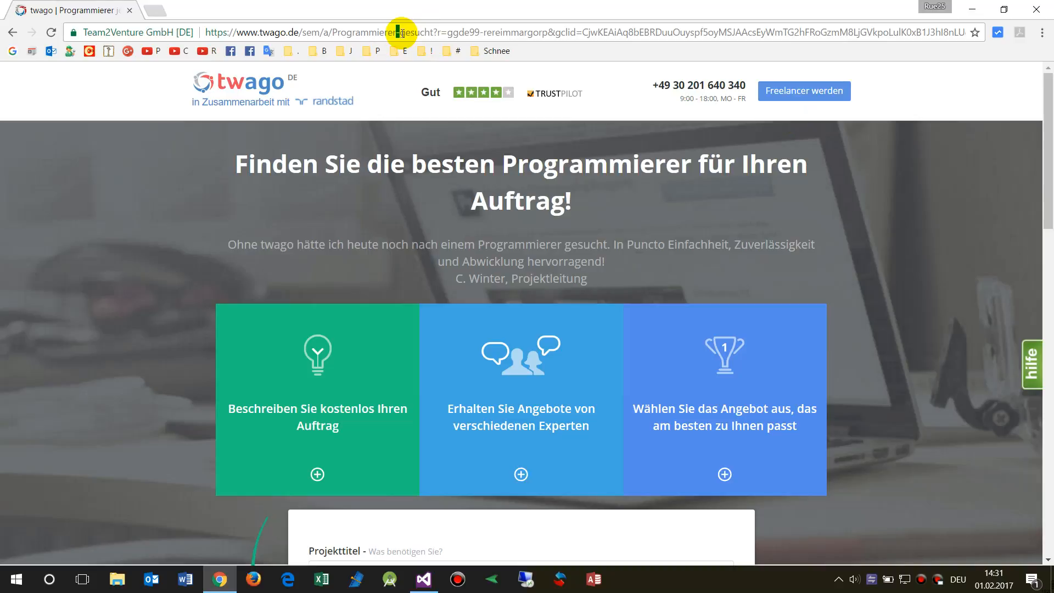
left_click(460, 32)
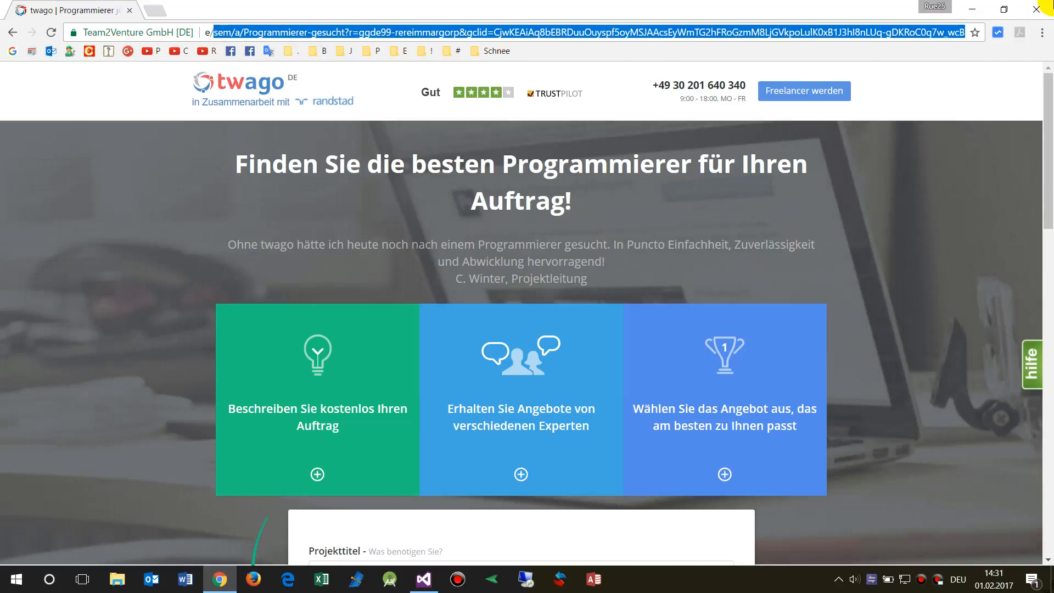
type("https://www.twago.d")
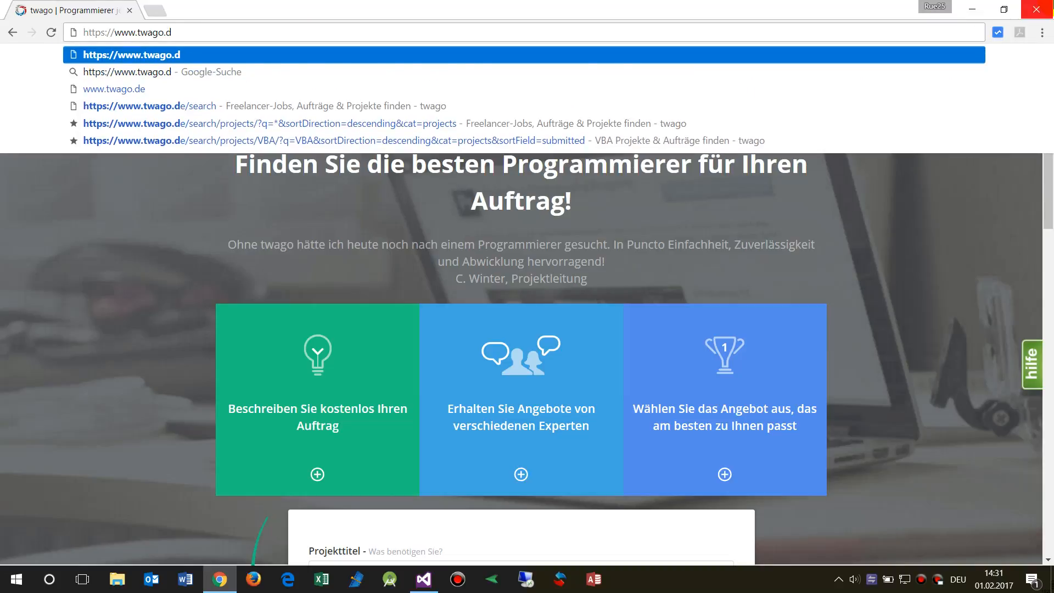
type("e/")
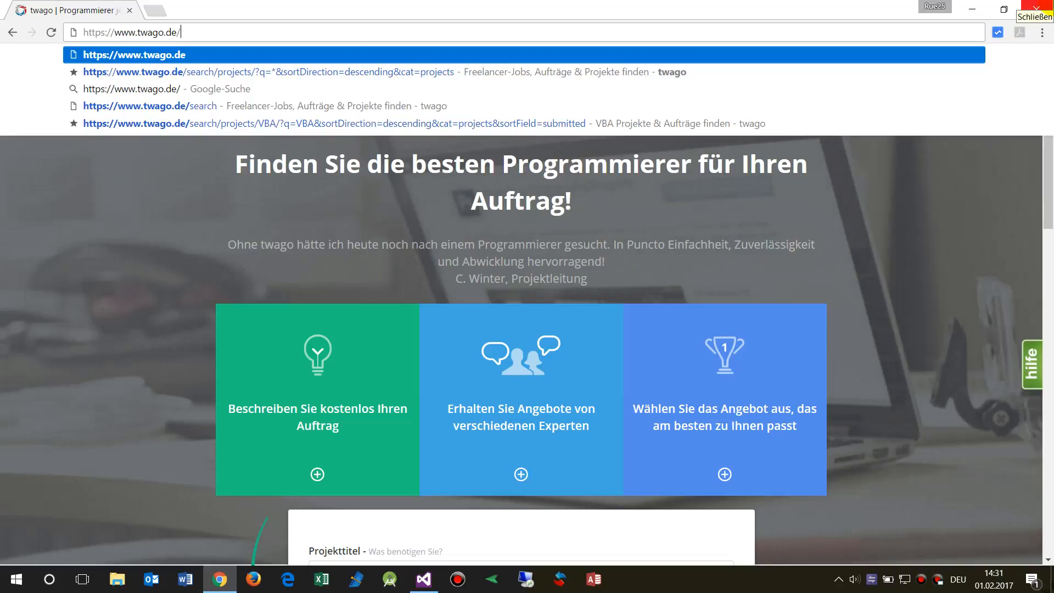
type("ääää")
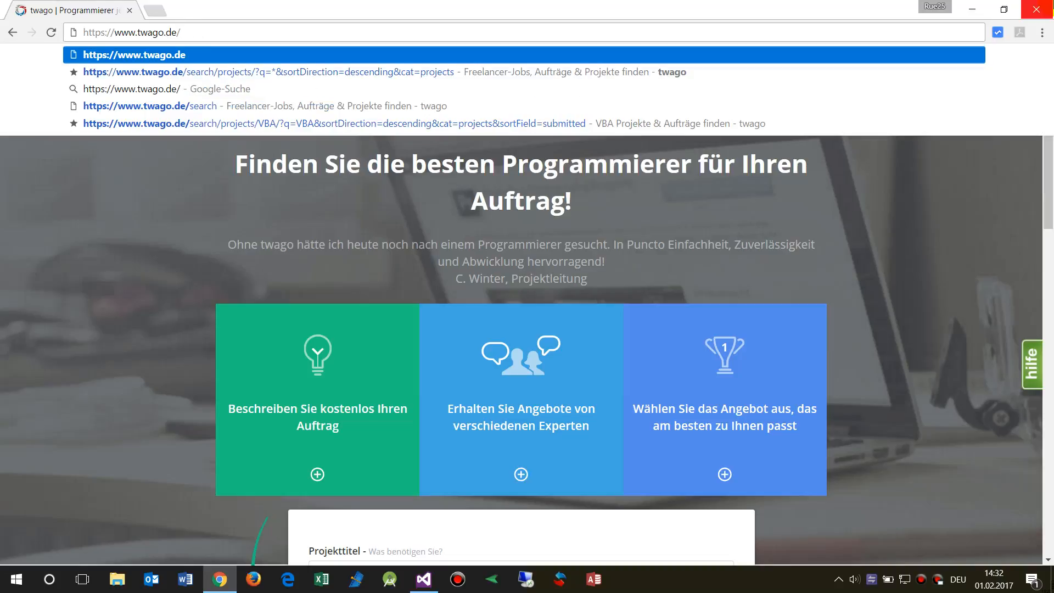
type(".-")
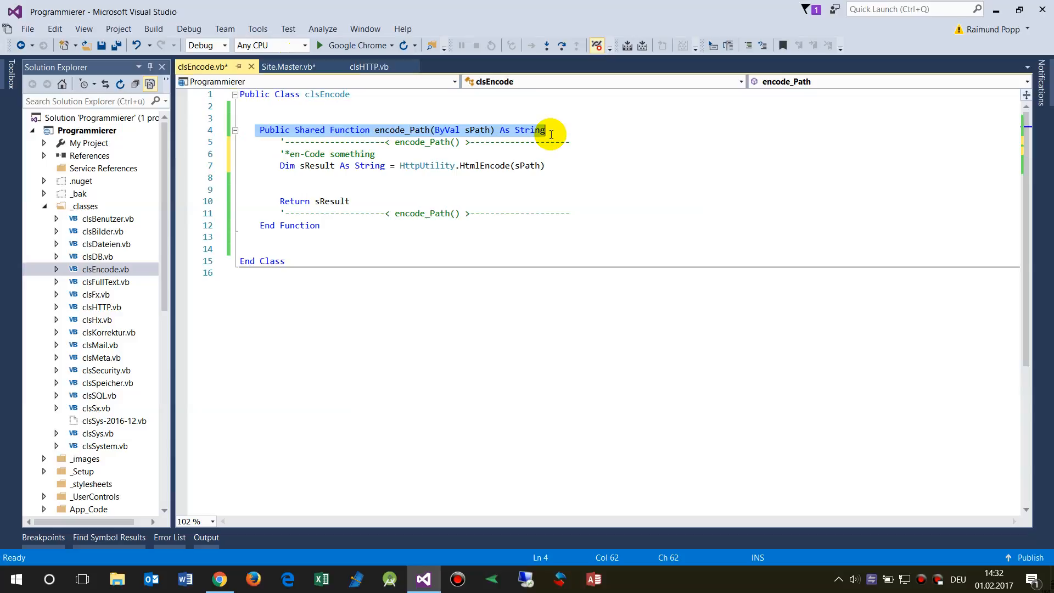
Switch back to Site.Master.vb to update the clsEncode call on line 317.
left_click(288, 67)
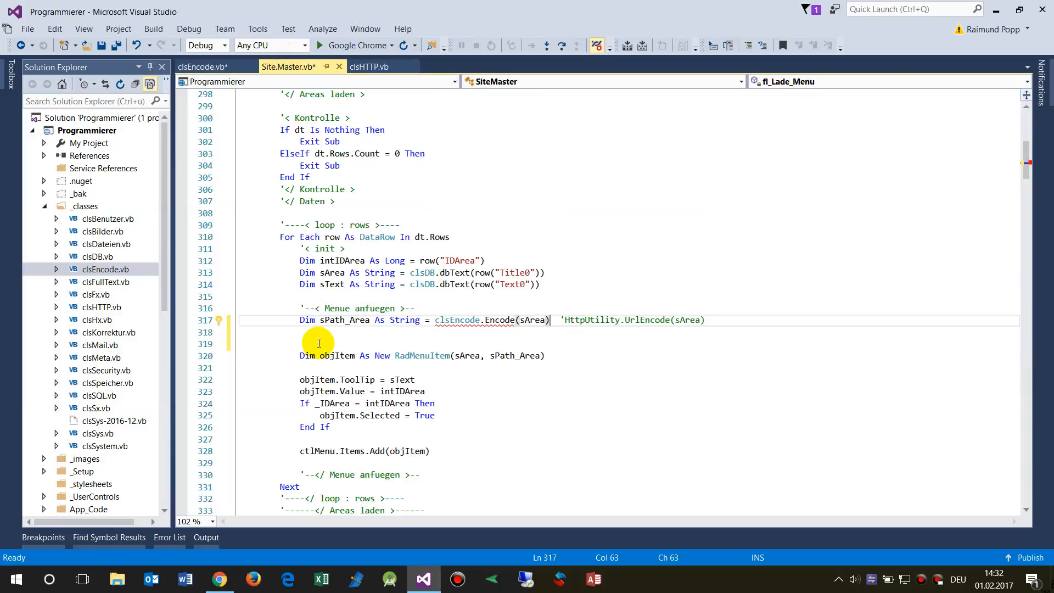
mouse_move(457, 319)
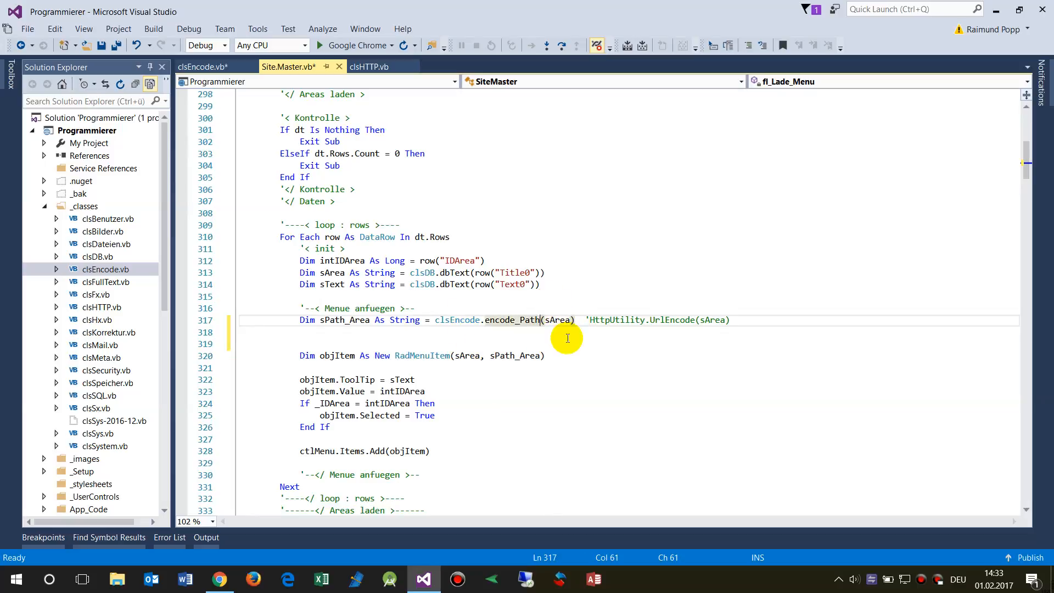
mouse_move(340, 331)
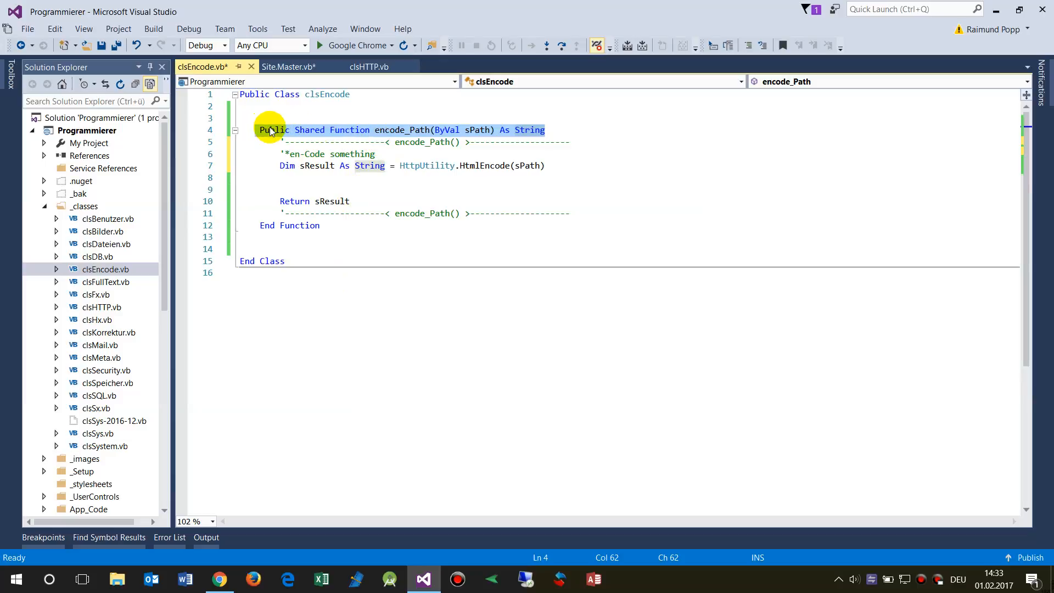
mouse_move(313, 130)
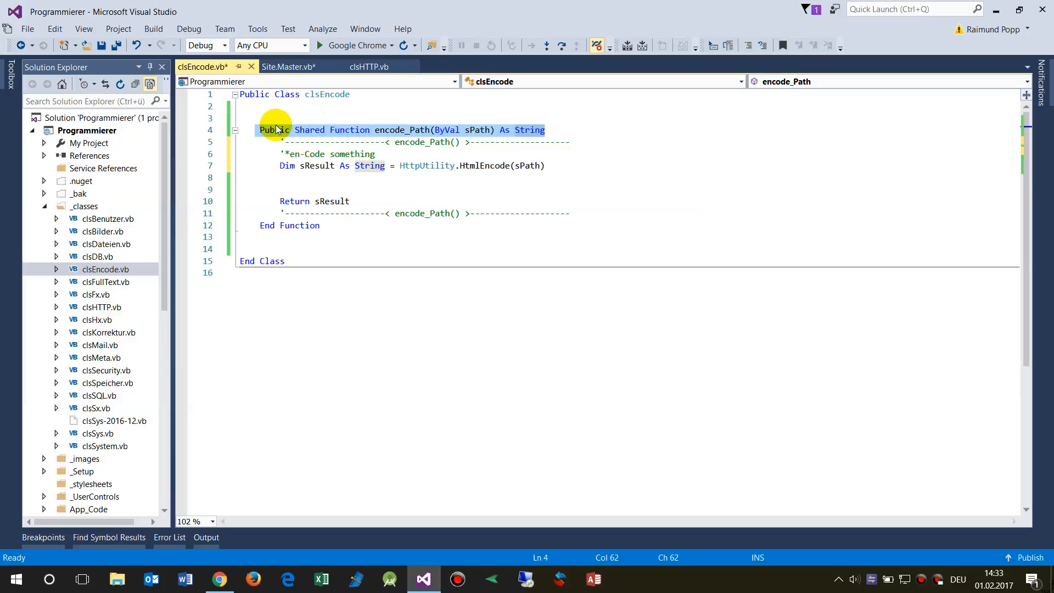
mouse_move(231, 205)
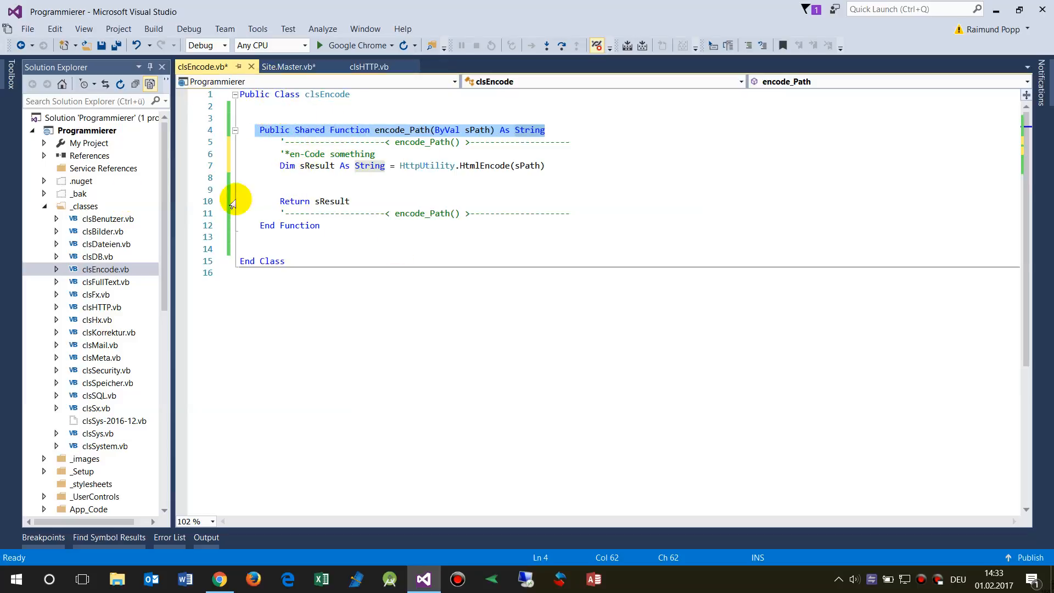